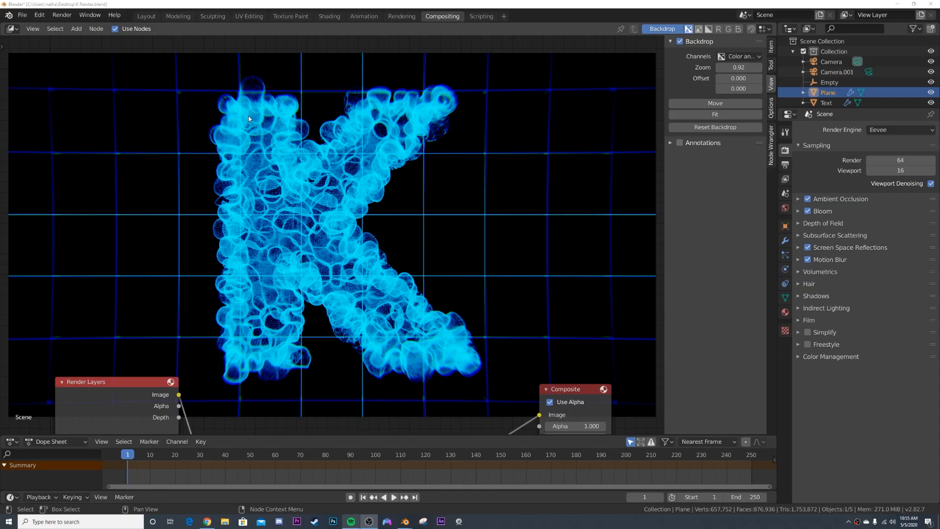
mouse_move(502, 279)
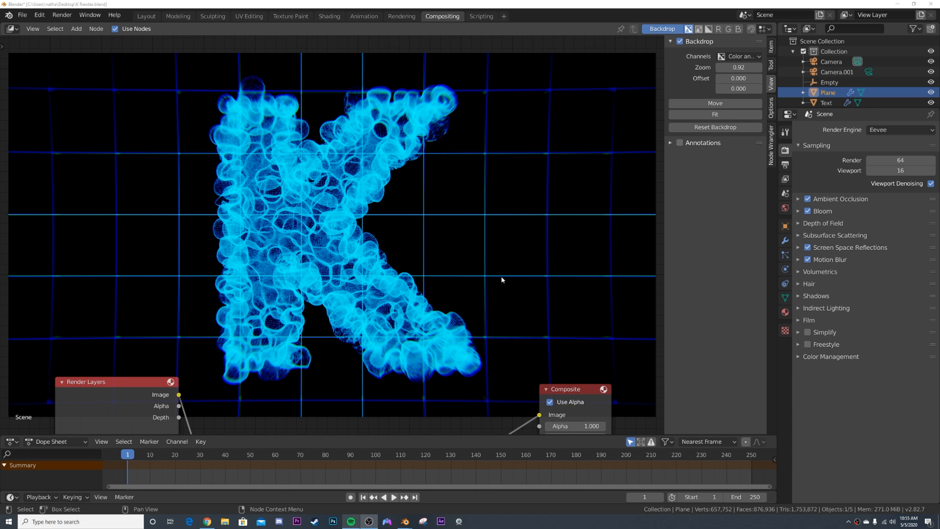
mouse_move(424, 214)
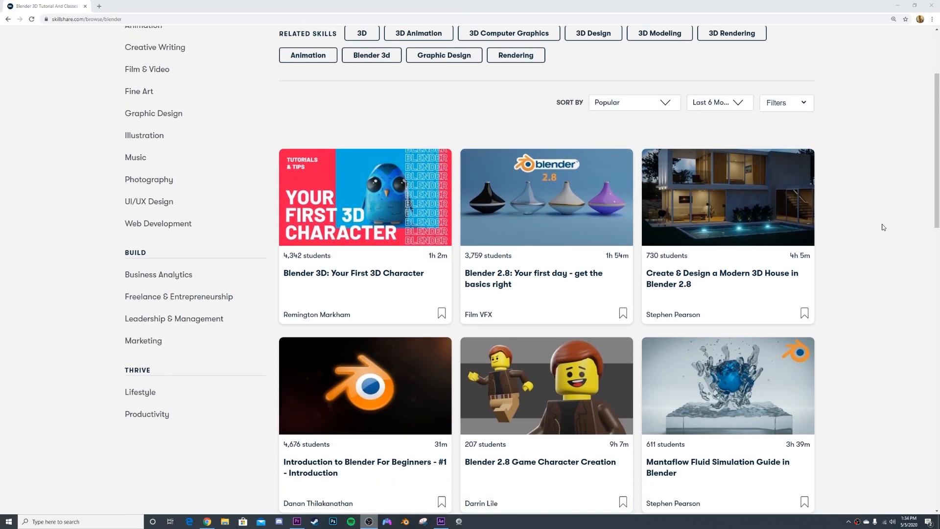
Start a fresh General scene, discarding the old project, and add a text object
scroll("down", 3)
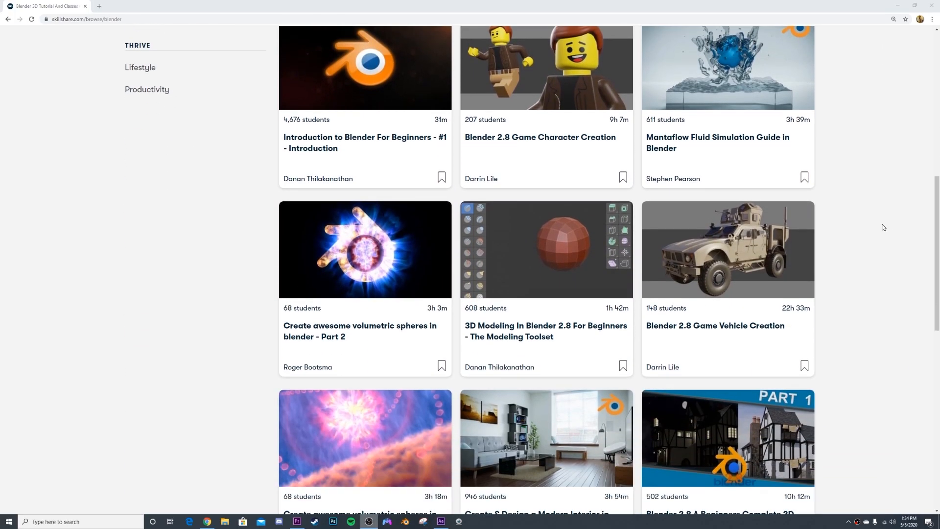
scroll("down", 3)
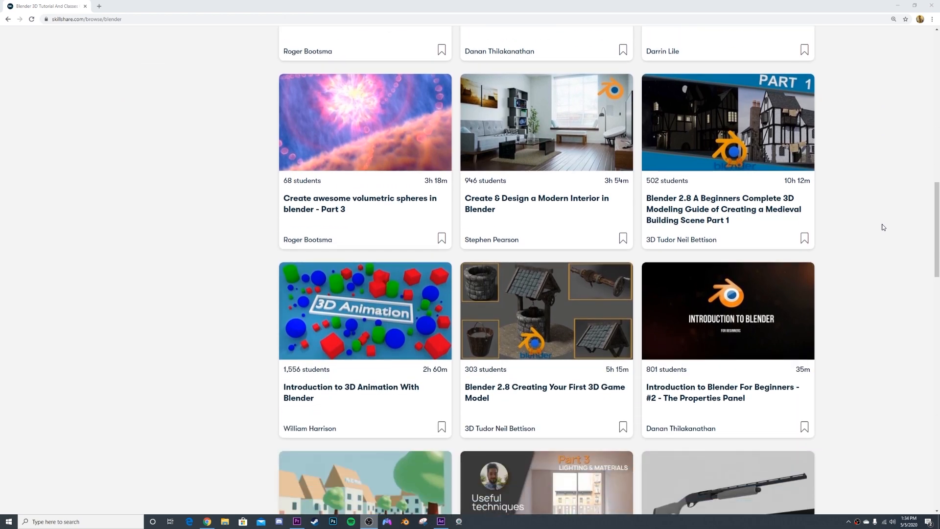
scroll("down", 3)
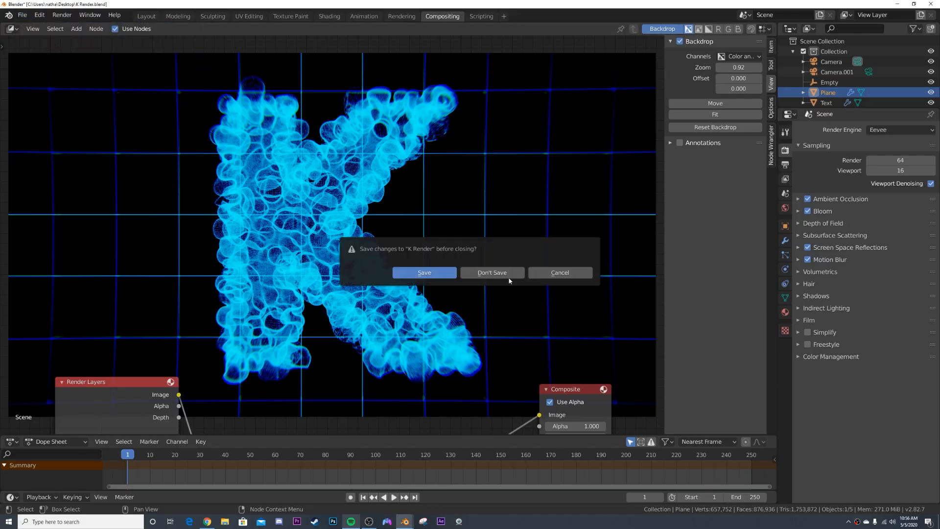
left_click(492, 272)
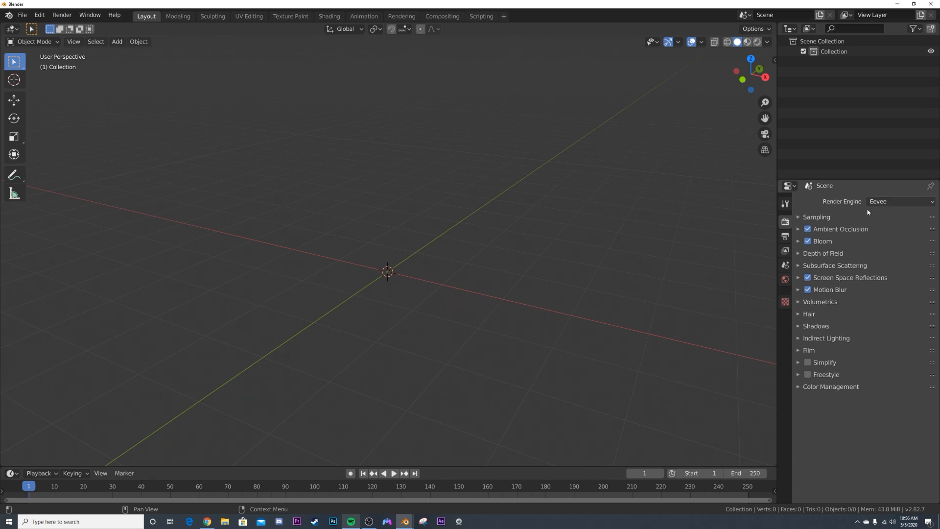
left_click(798, 217)
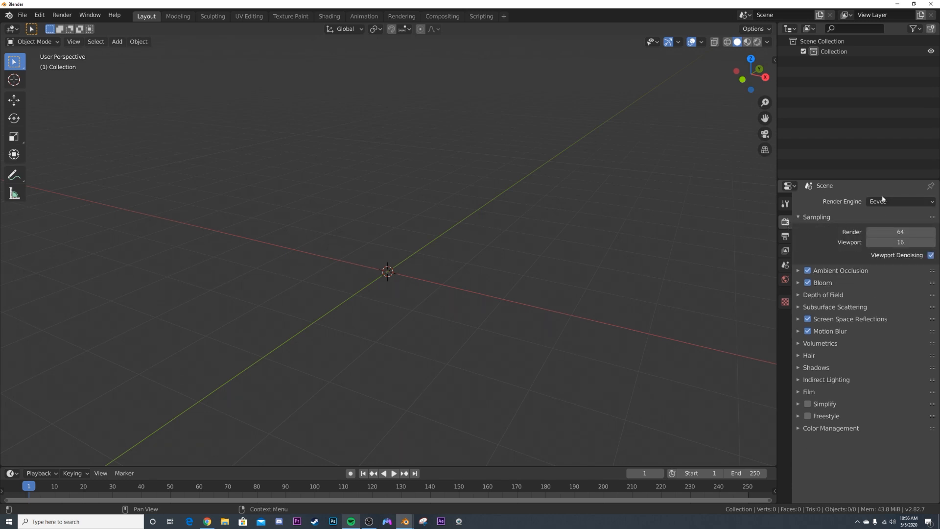
mouse_move(380, 186)
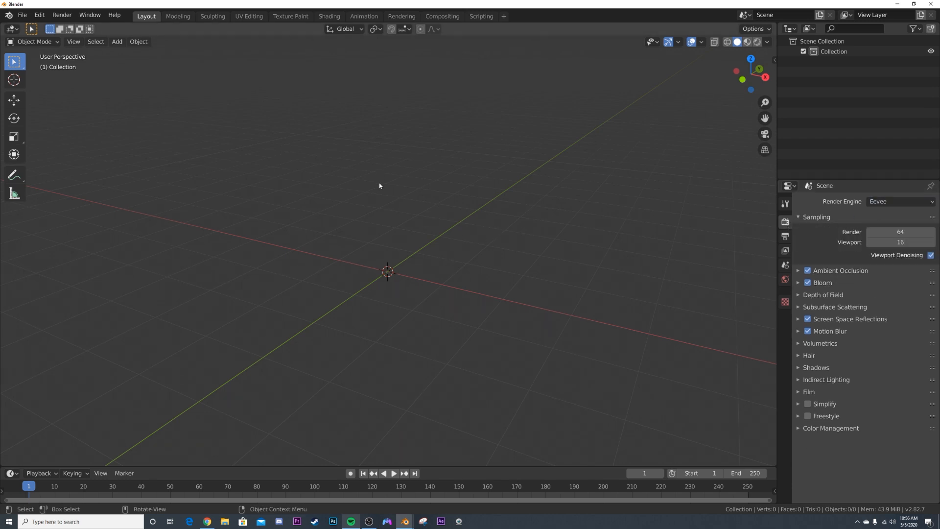
left_click(116, 42)
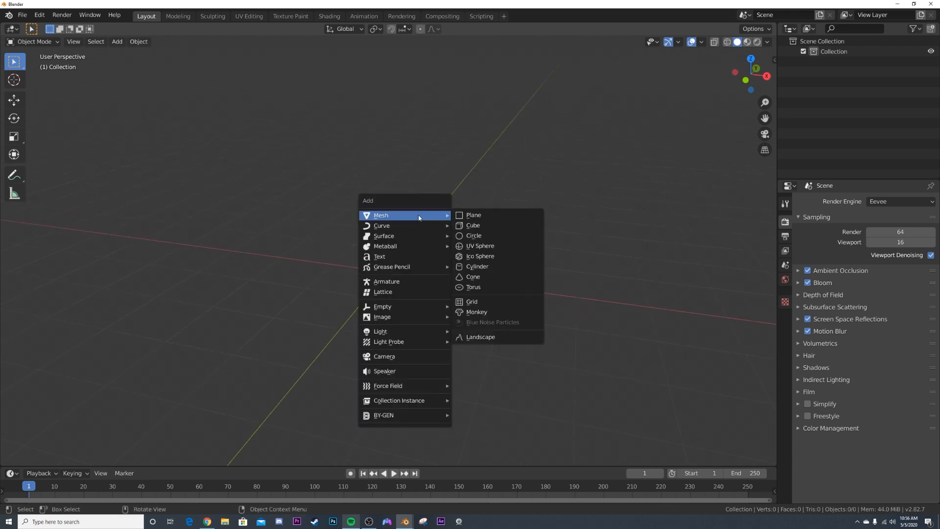
left_click(380, 257)
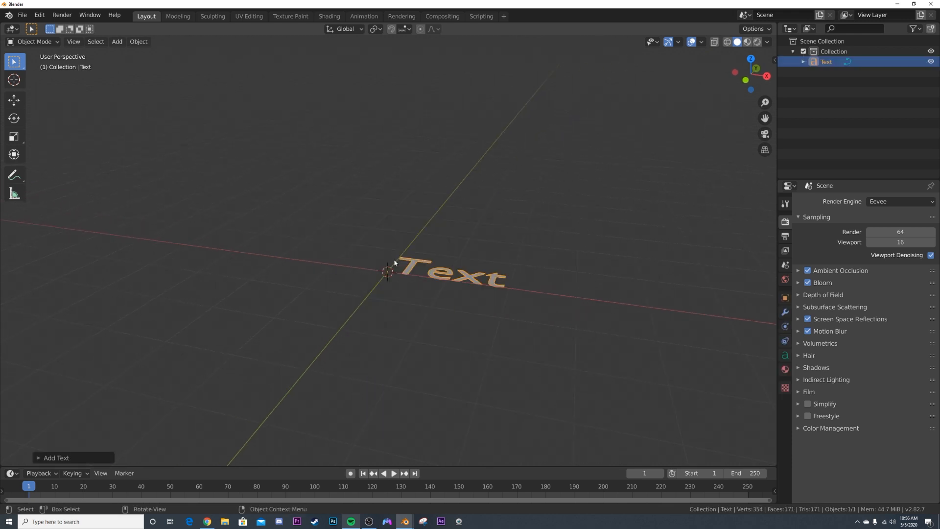
double_click(468, 275)
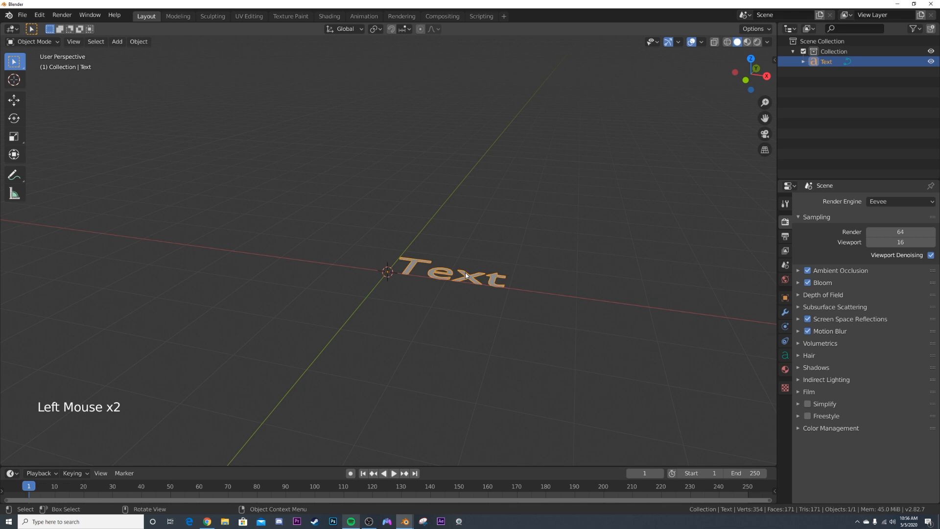
Stand the text upright, centre-align it and retype it as the single letter K
key("r")
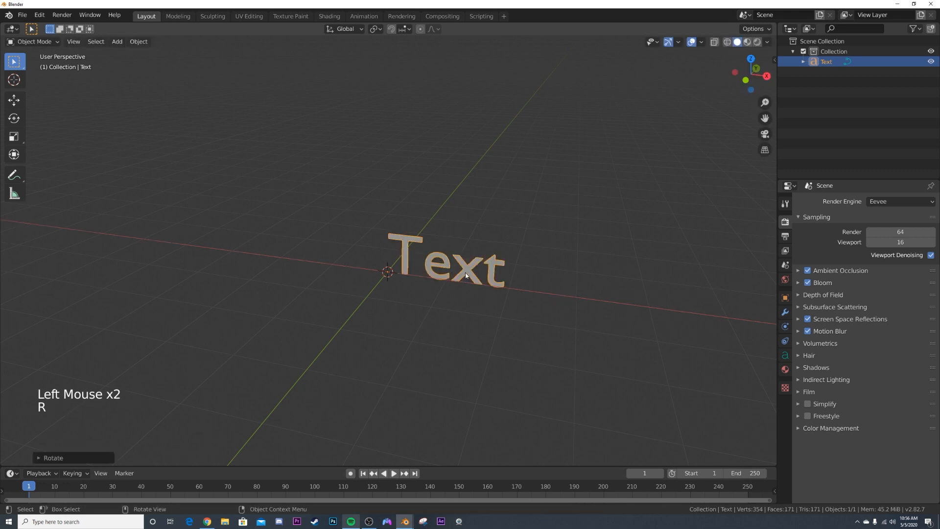
left_click(785, 355)
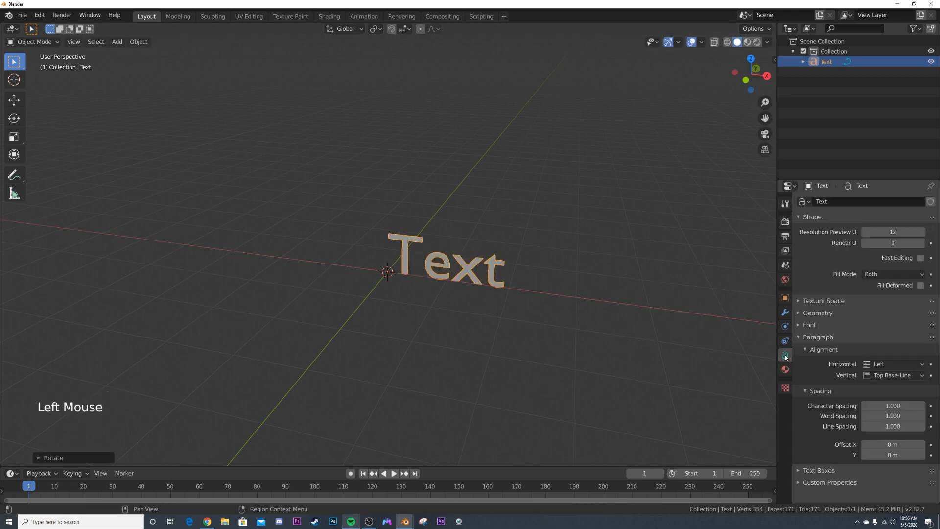
left_click(895, 365)
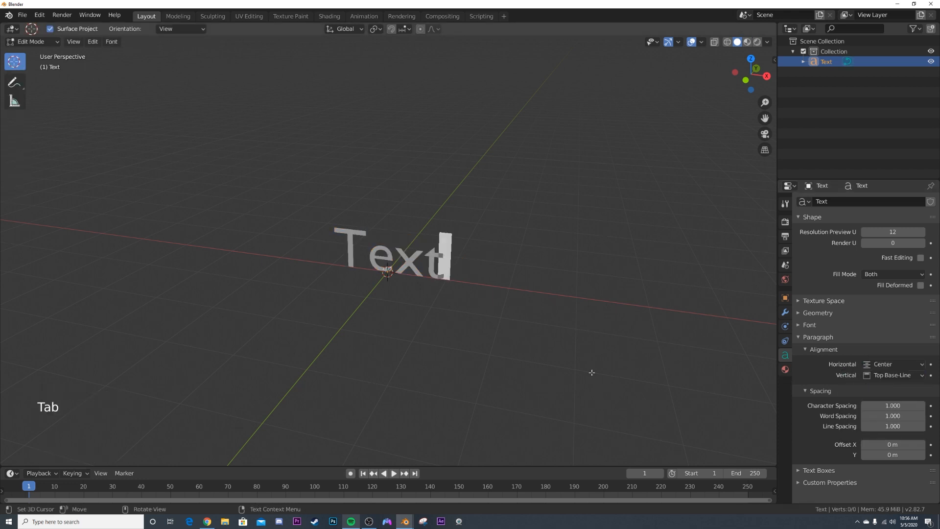
key("Backspace")
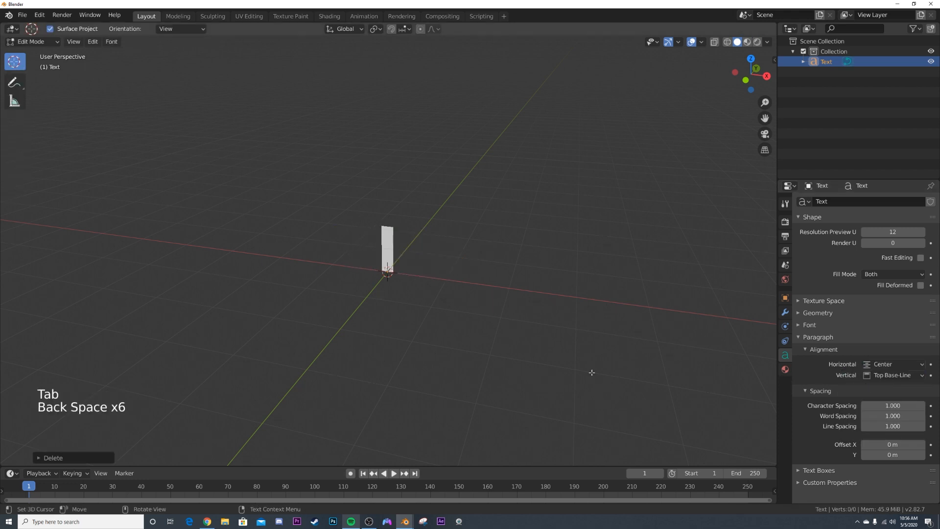
type("K")
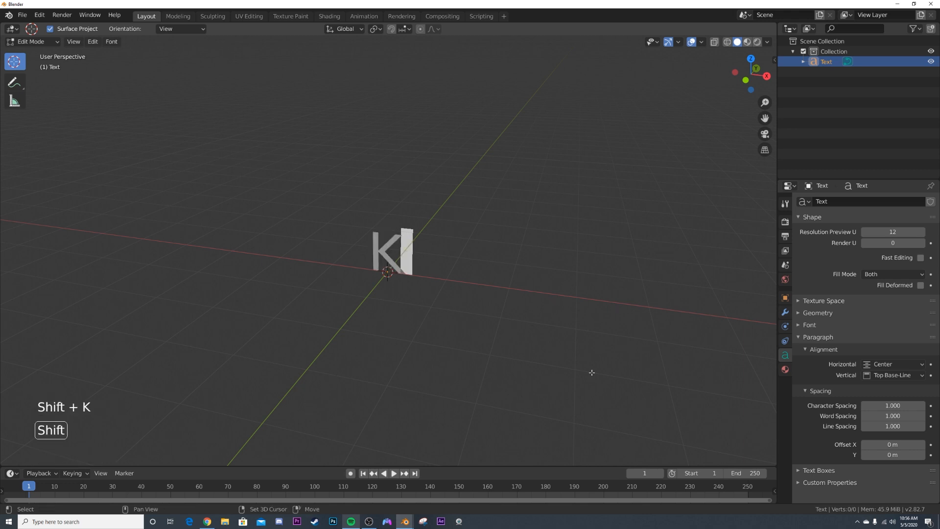
key("Tab")
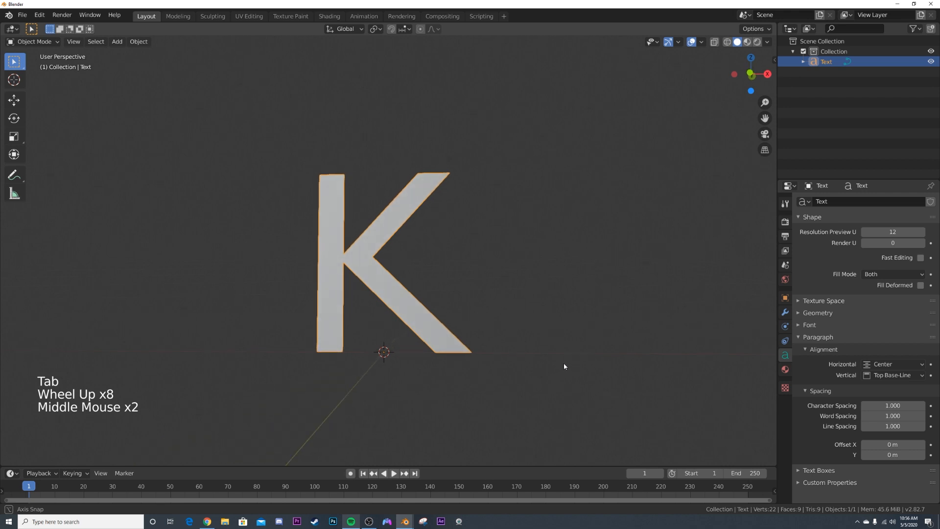
Give the K extrusion and bevel depth in Geometry, then convert it to a mesh
left_click(817, 313)
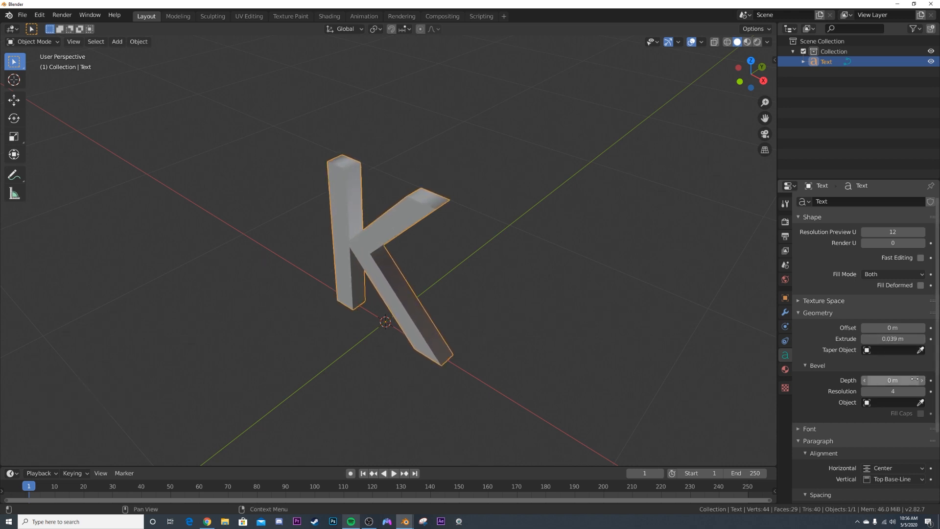
left_click_drag(892, 380, 906, 380)
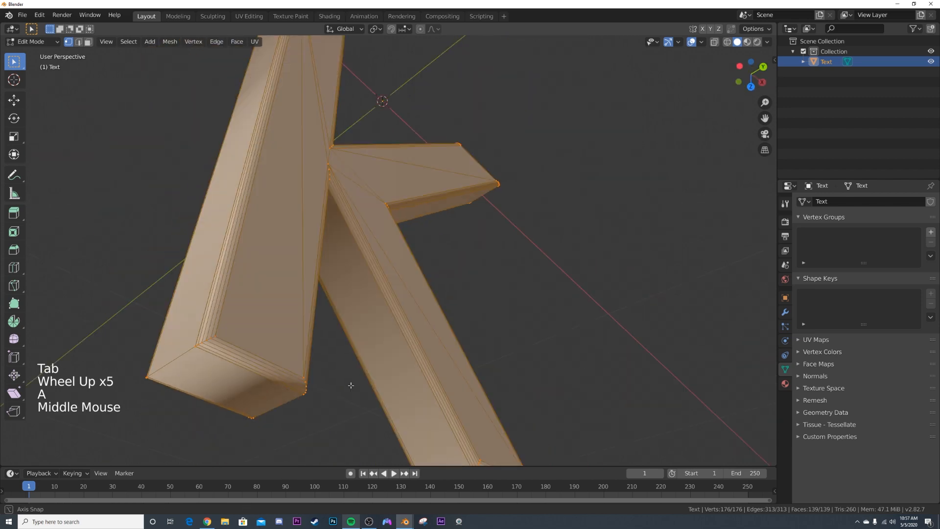
key("Tab")
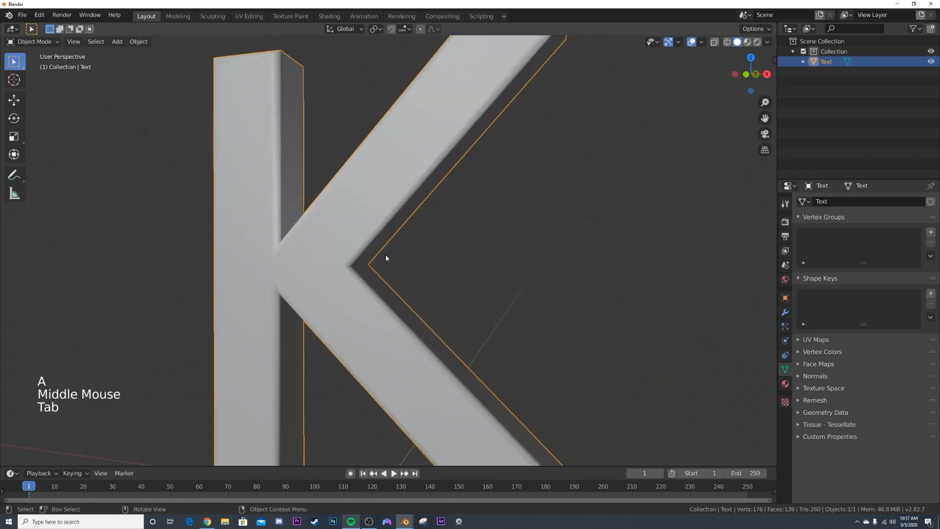
Add a Remesh modifier in Sharp mode at octree depth 8 and hide the wireframe overlay
scroll("down", 3)
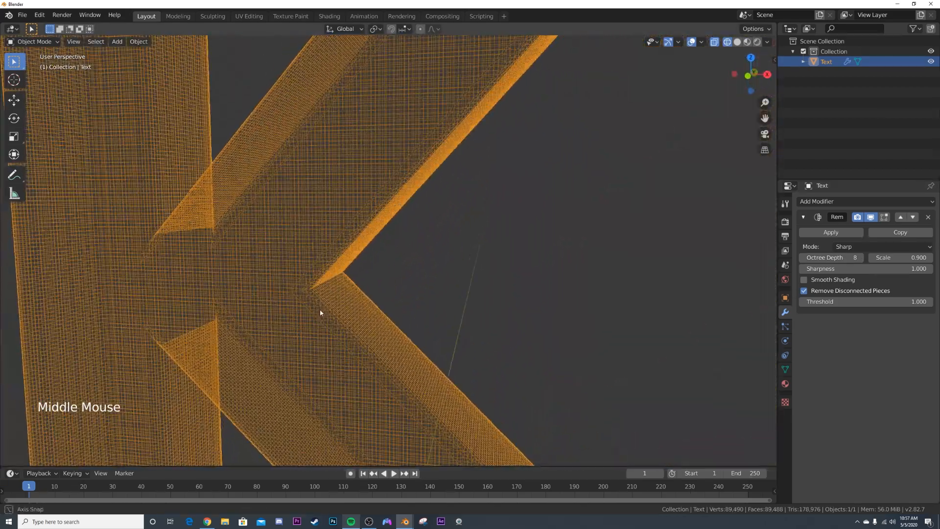
scroll("down", 3)
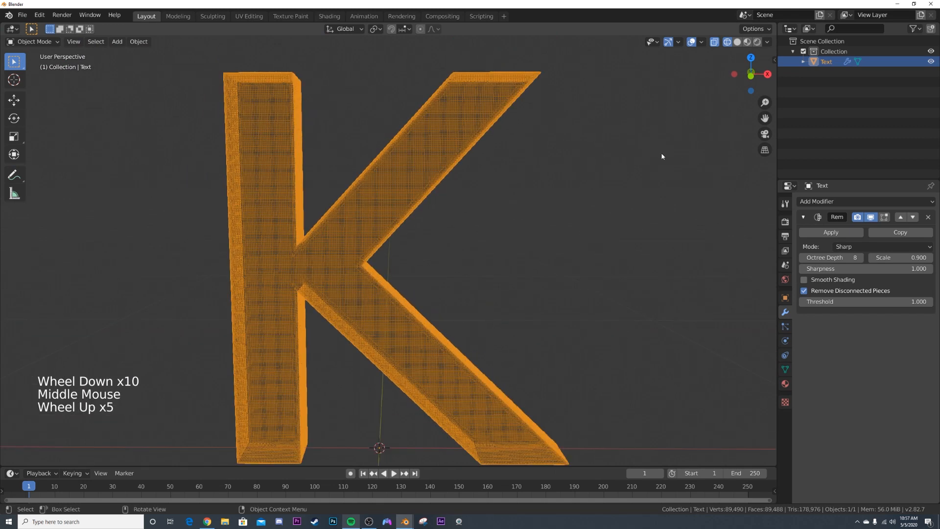
left_click(746, 42)
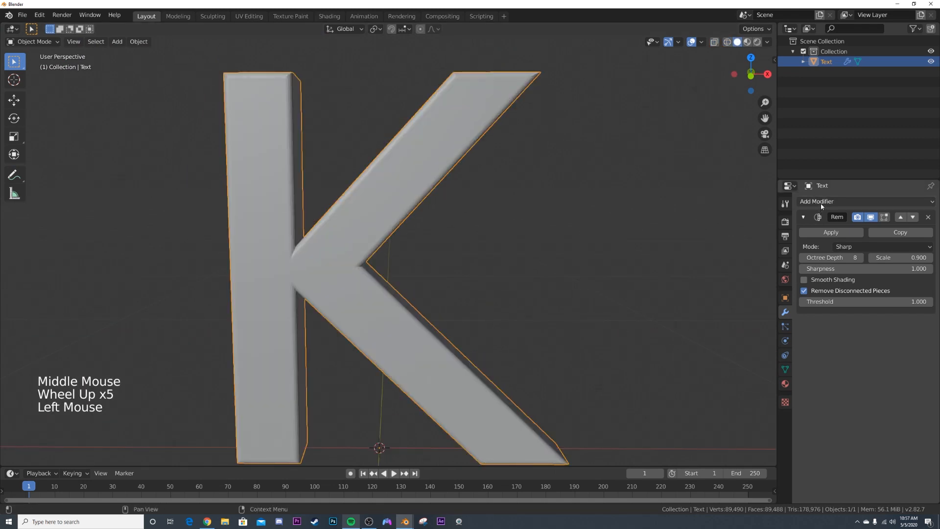
Add a Displace modifier driven by a Clouds texture for a lumpy surface
left_click(821, 201)
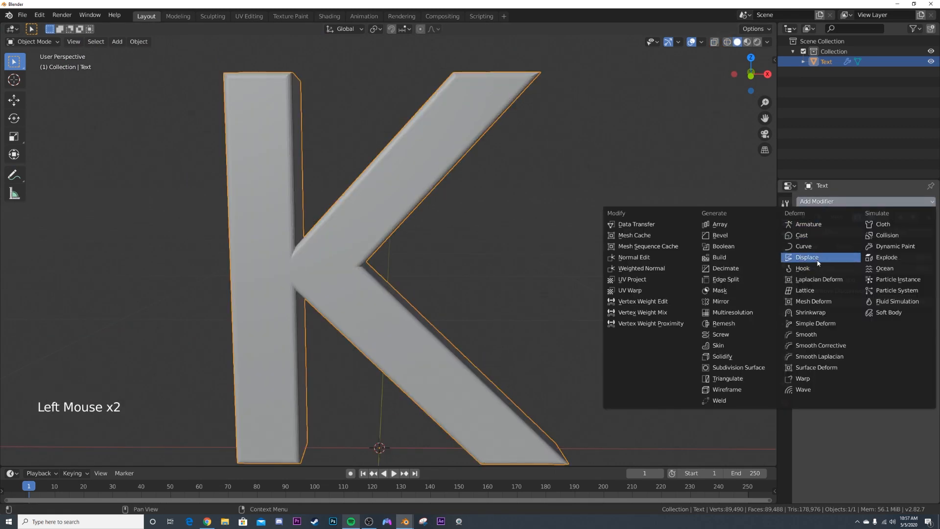
left_click(807, 257)
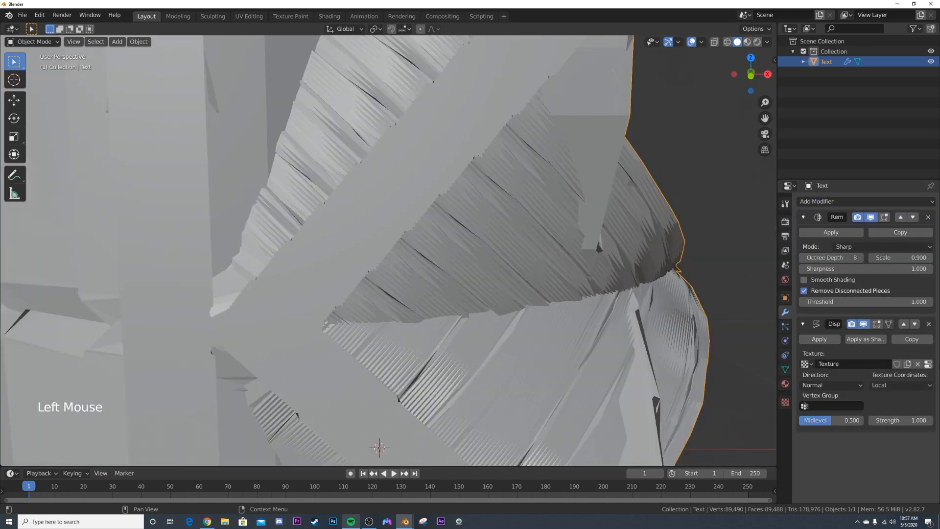
left_click(784, 401)
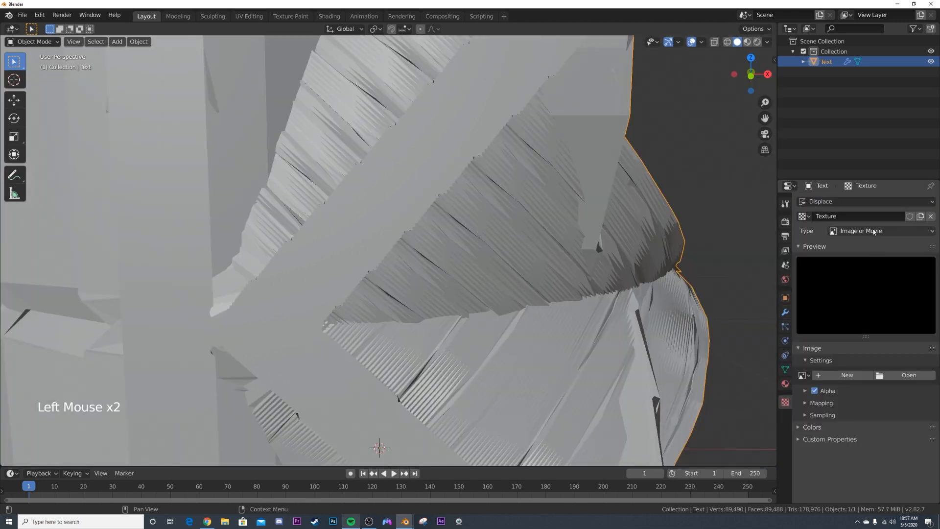
left_click(881, 231)
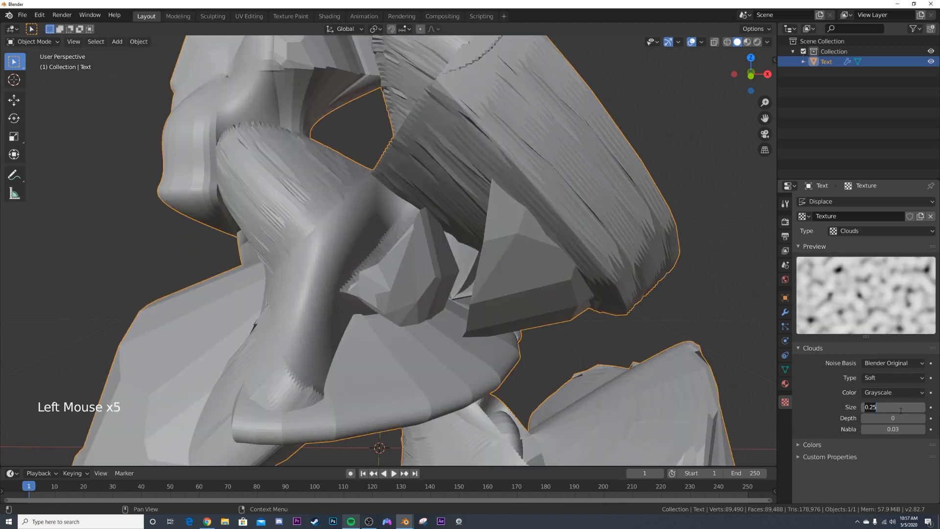
type("0.05")
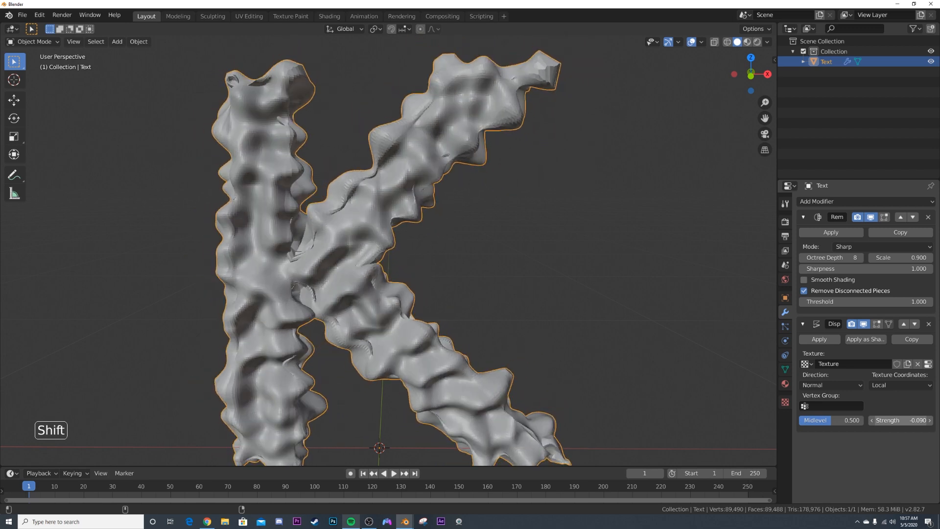
Stack a second displacement pass and orbit around the blobby K to inspect it
scroll("down", 3)
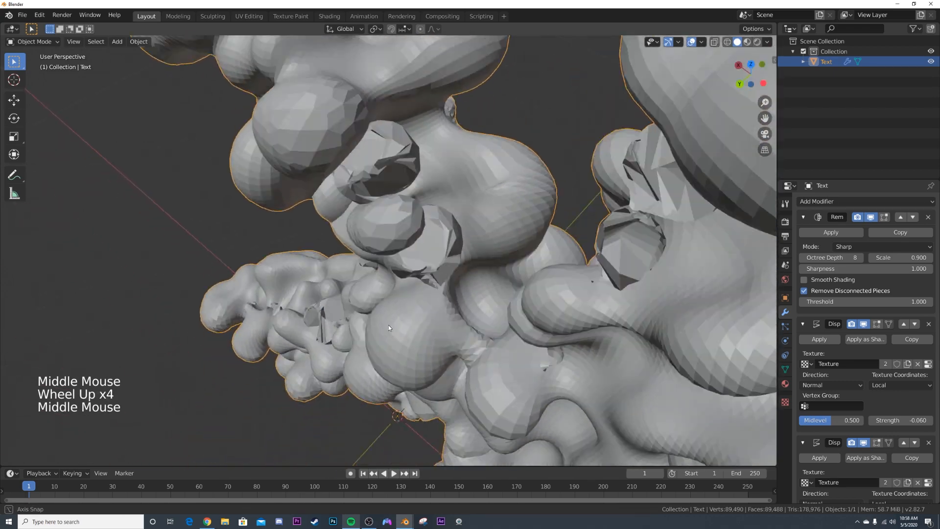
scroll("down", 3)
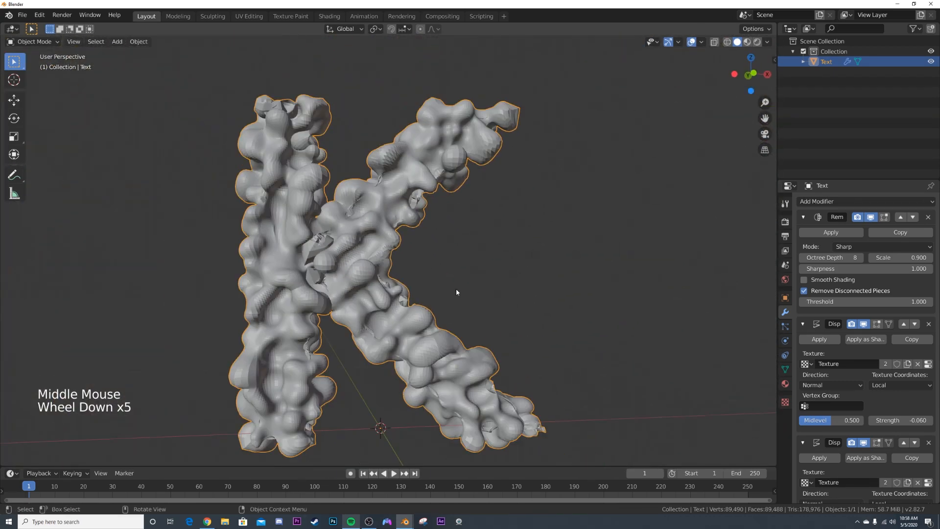
left_click_drag(456, 292, 373, 300)
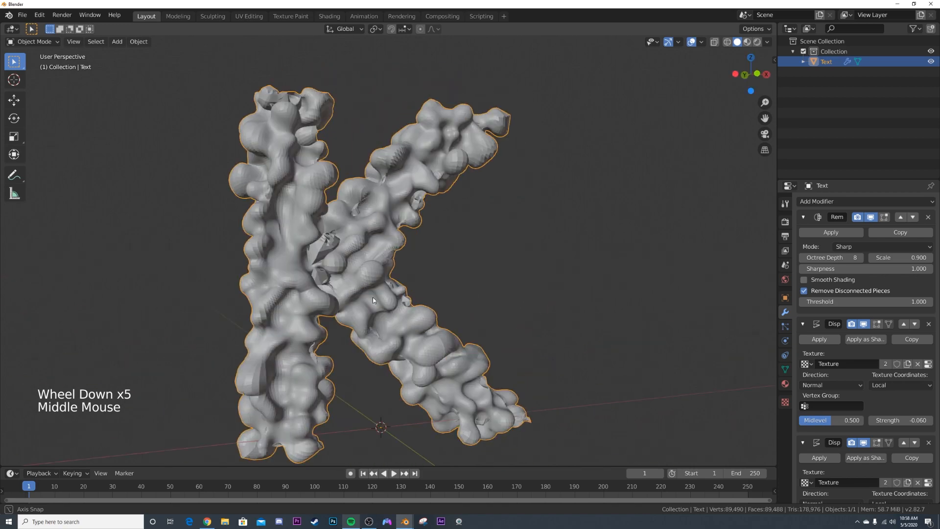
scroll("up", 3)
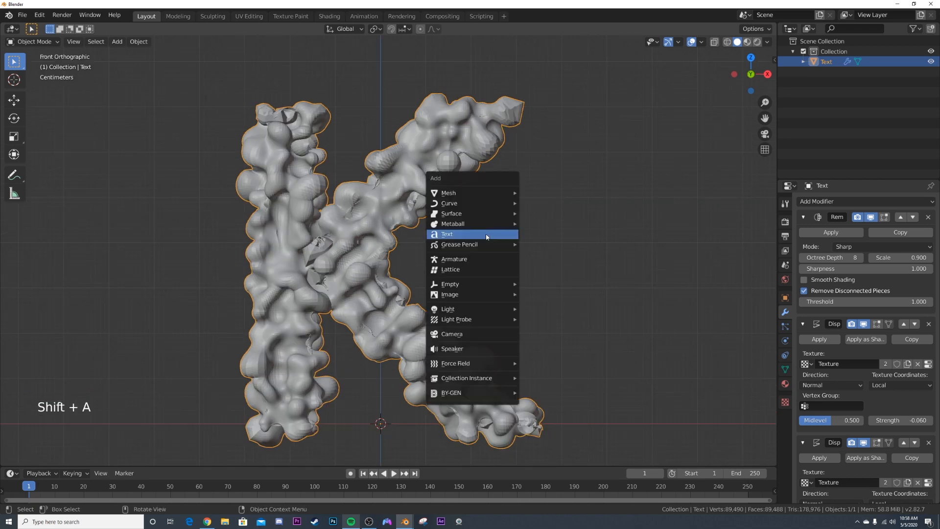
Add a camera aligned to the view and set render resolution to 2000 by 2000 px
left_click(450, 334)
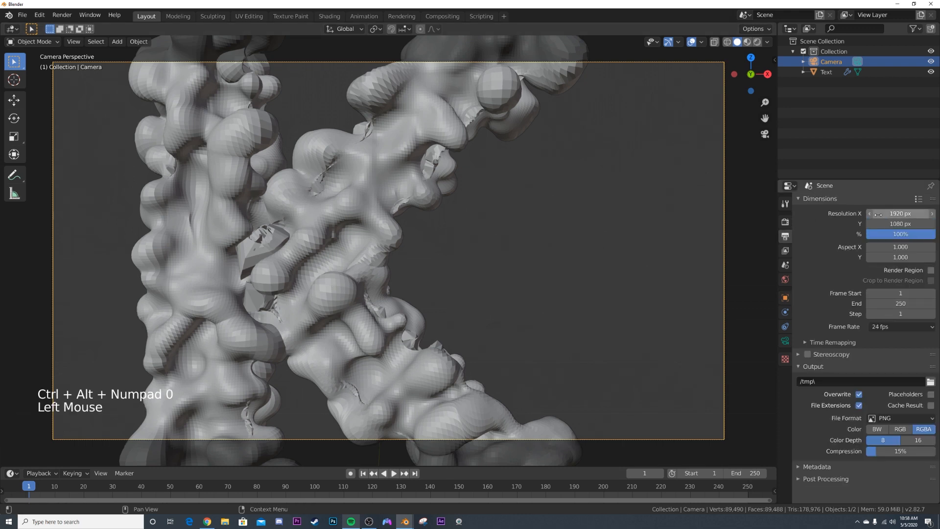
double_click(901, 213)
type("2000")
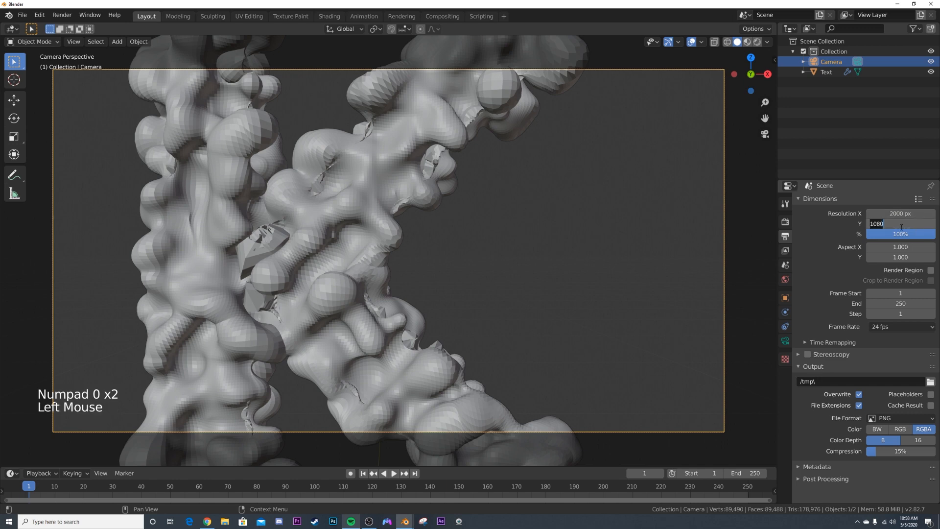
scroll("down", 3)
type("2000")
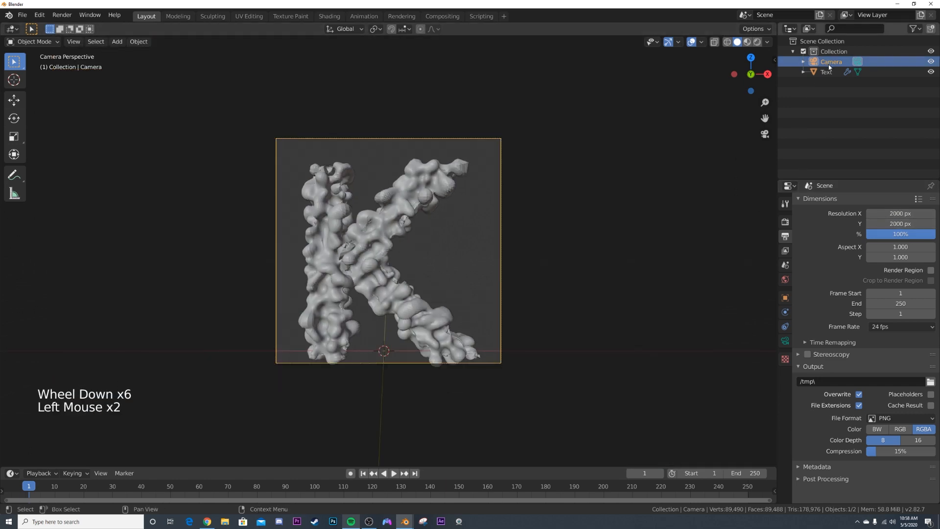
key("G")
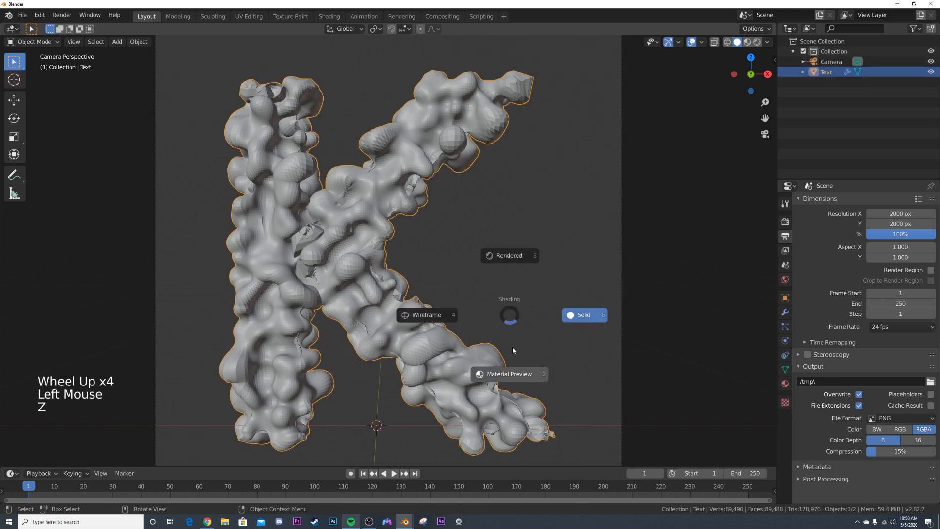
left_click(785, 311)
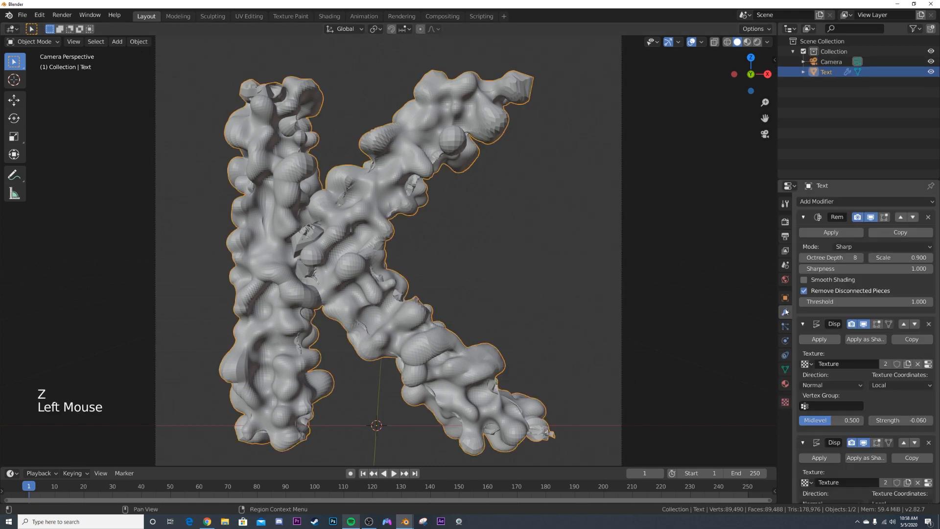
Add a Wireframe modifier to the K with thickness 0.00005 m
scroll("down", 3)
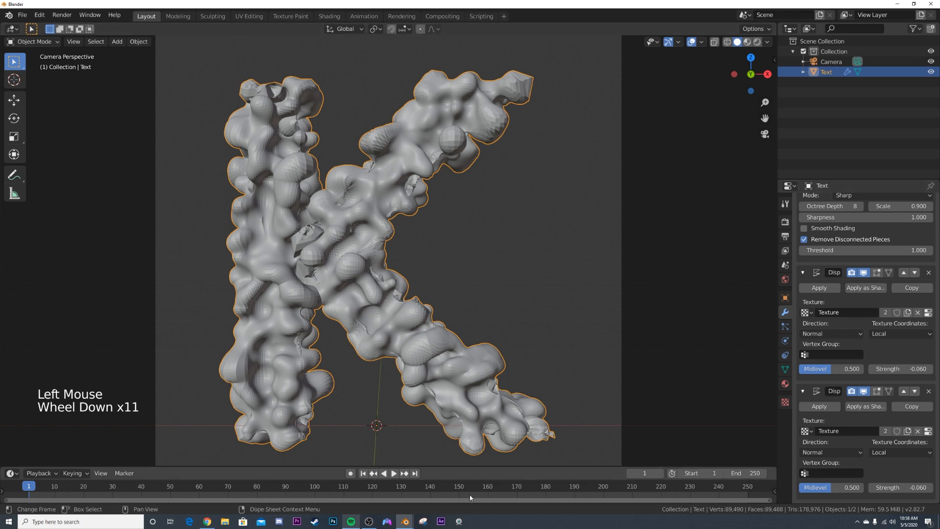
left_click(830, 201)
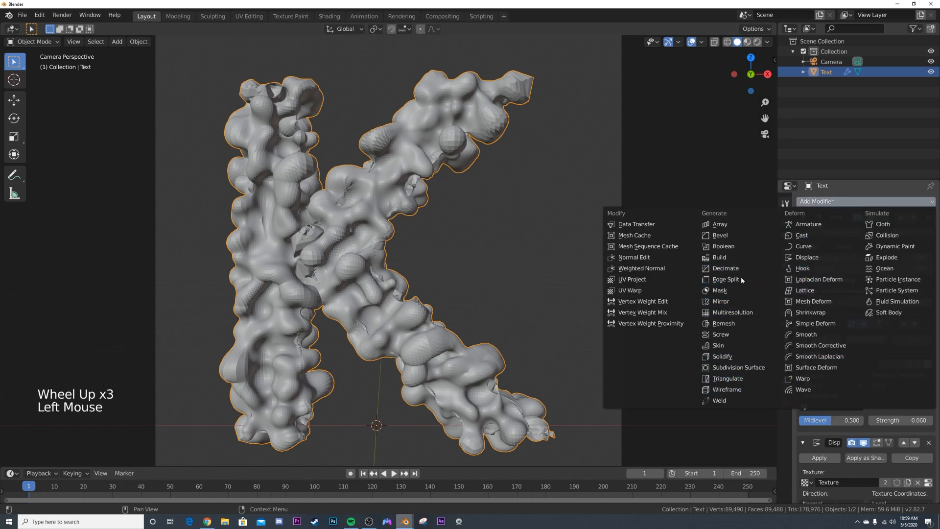
left_click(723, 323)
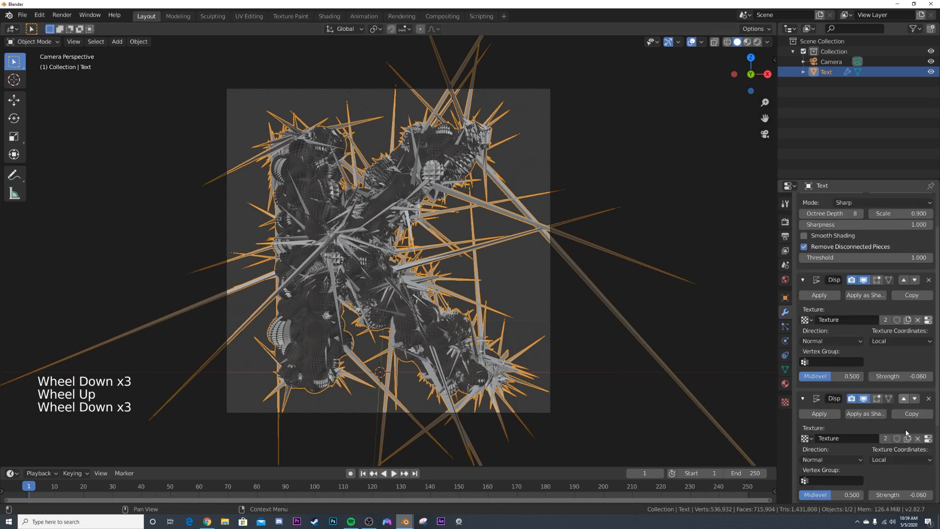
scroll("down", 3)
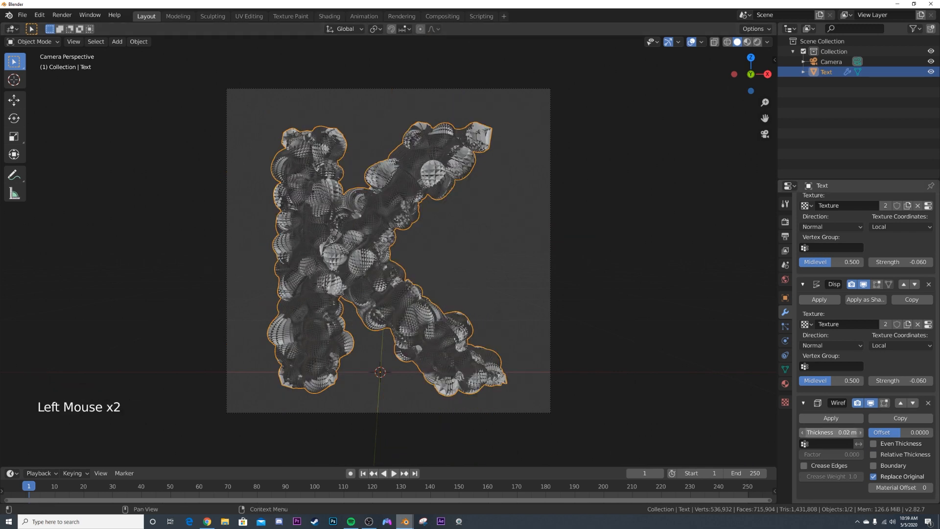
double_click(830, 432)
type("0.00005")
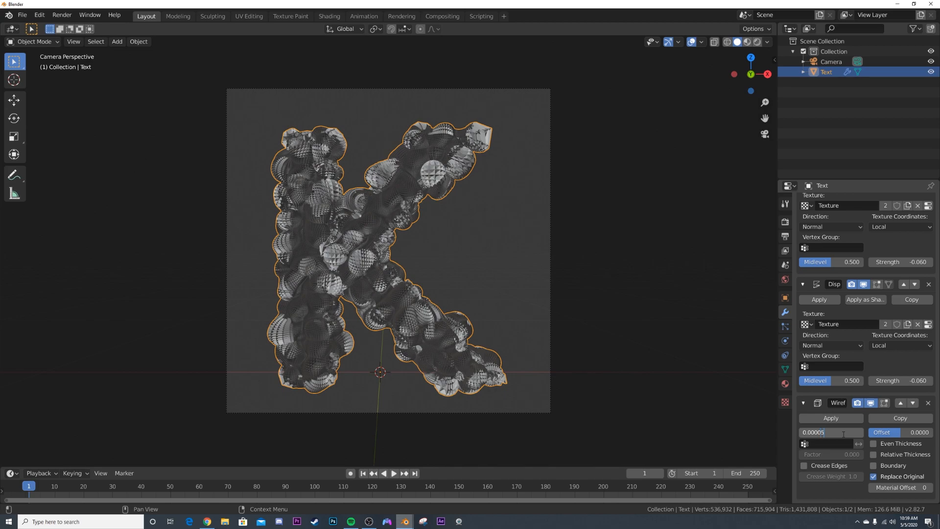
scroll("up", 3)
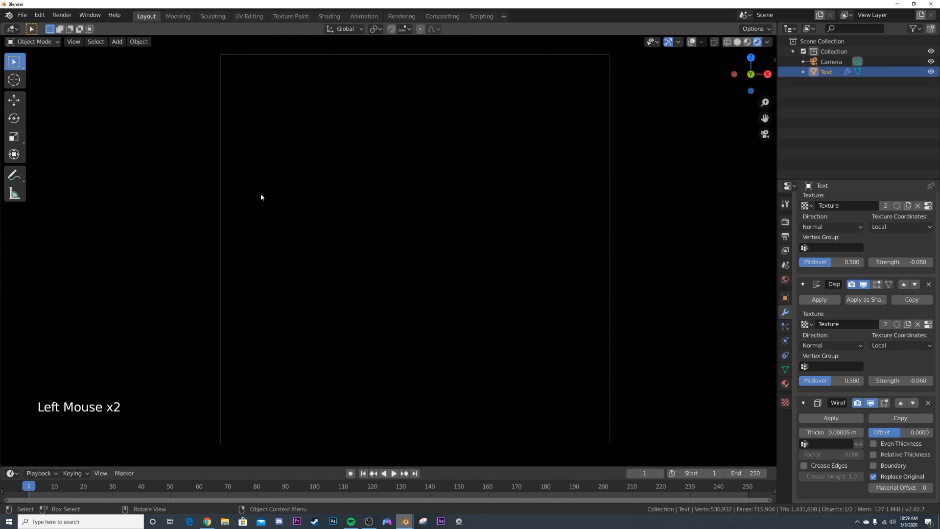
Create a new Emission material in light blue with strength 5 for the K
left_click(785, 384)
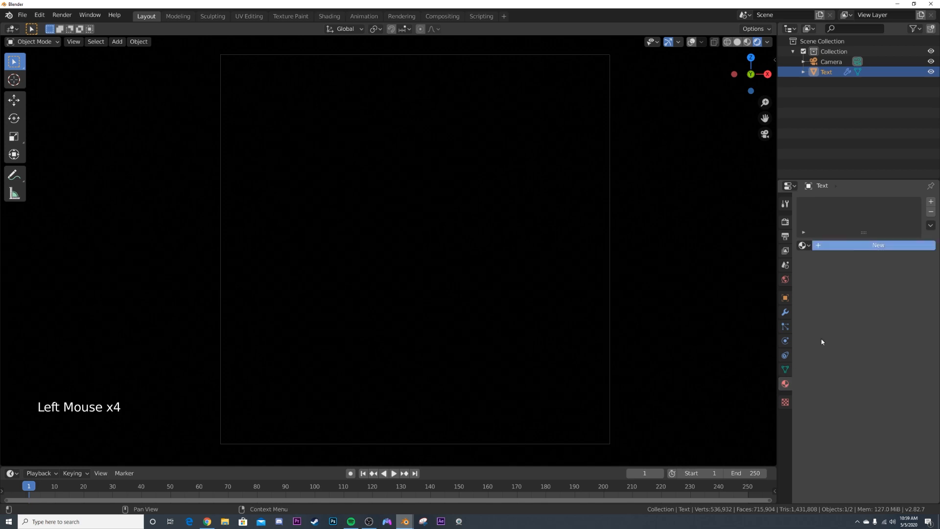
left_click(878, 245)
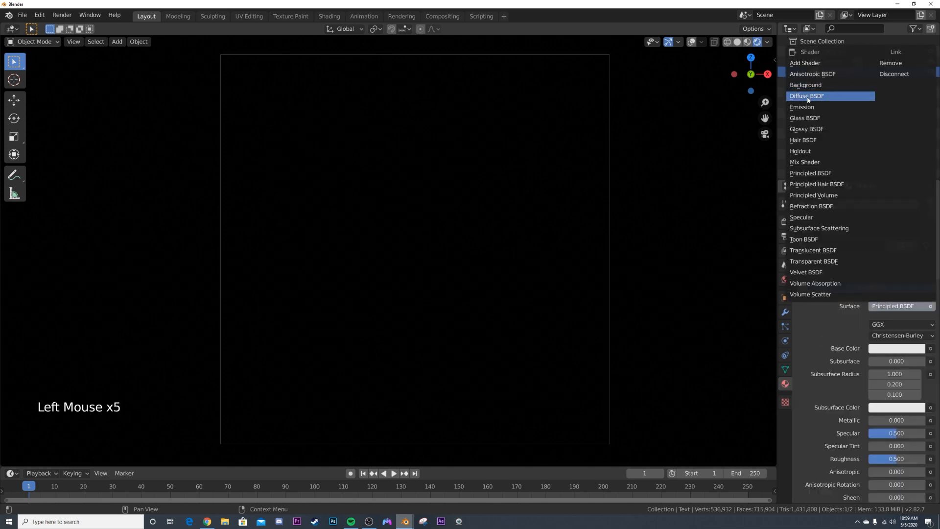
left_click(802, 106)
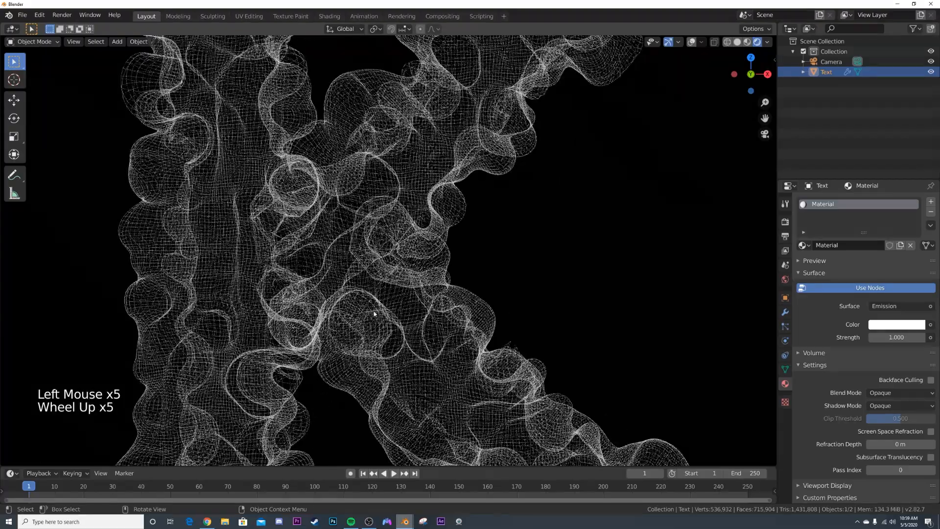
scroll("down", 3)
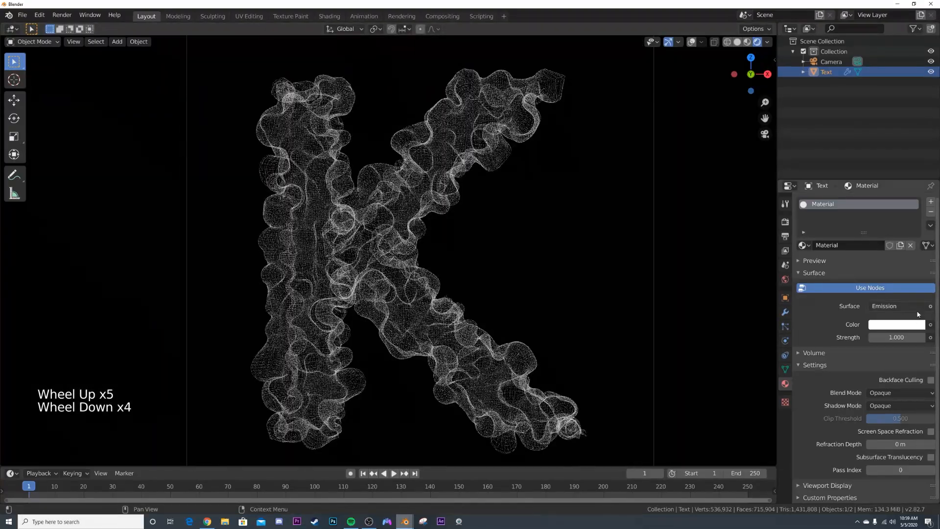
left_click(896, 324)
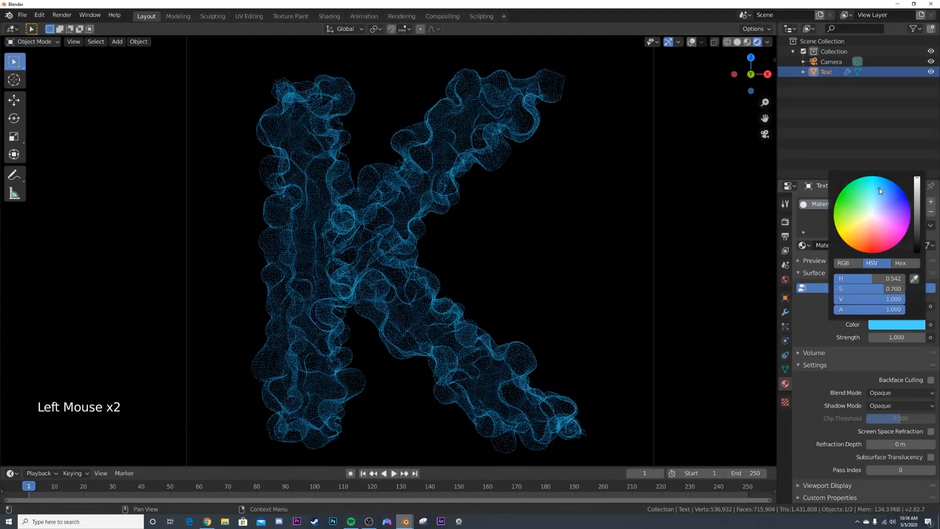
left_click(897, 338)
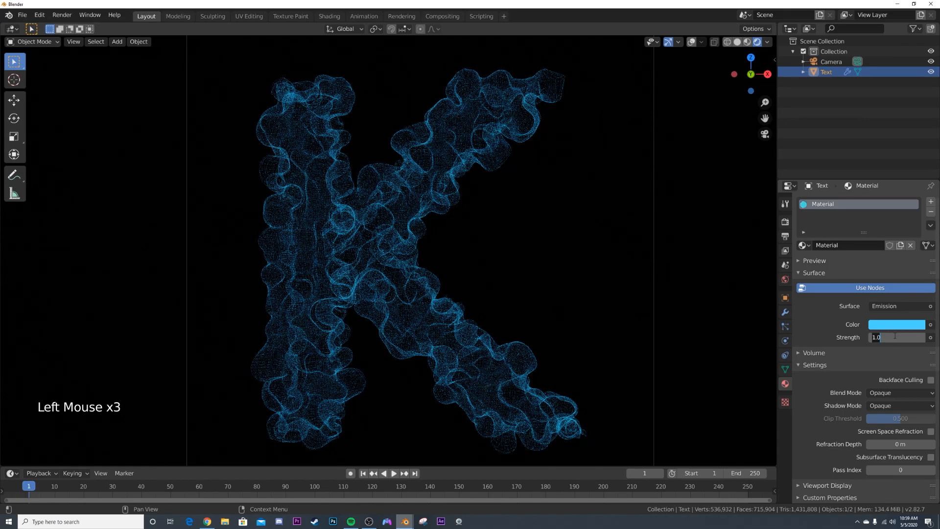
scroll("down", 3)
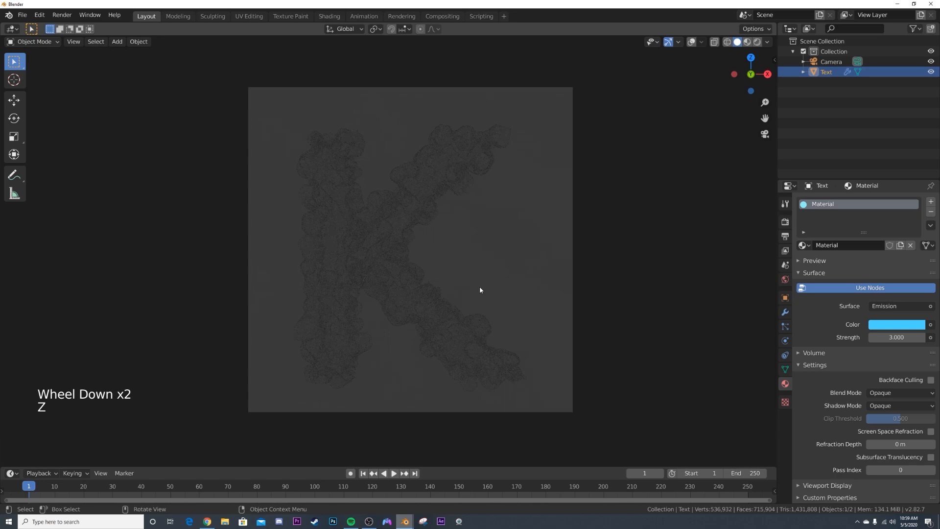
Preview in rendered shading, then render a still of the glowing K and close the result
key("z")
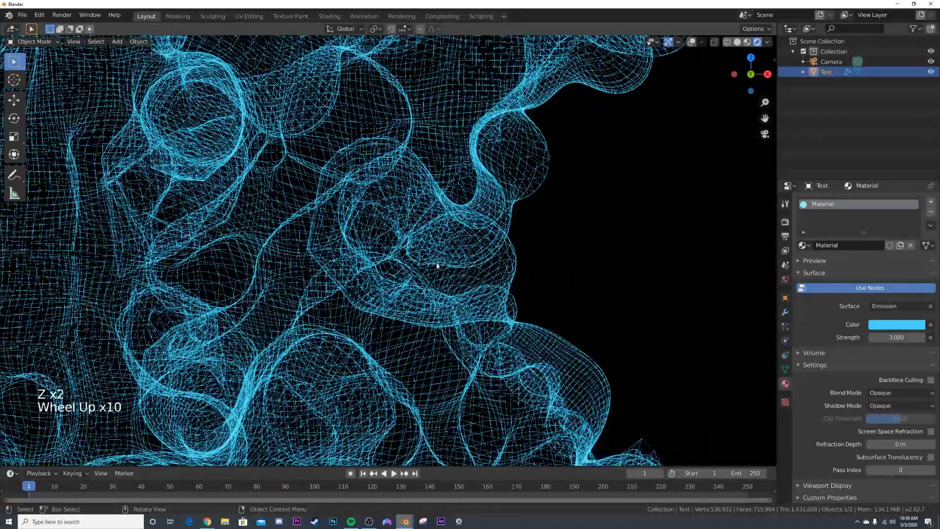
scroll("down", 3)
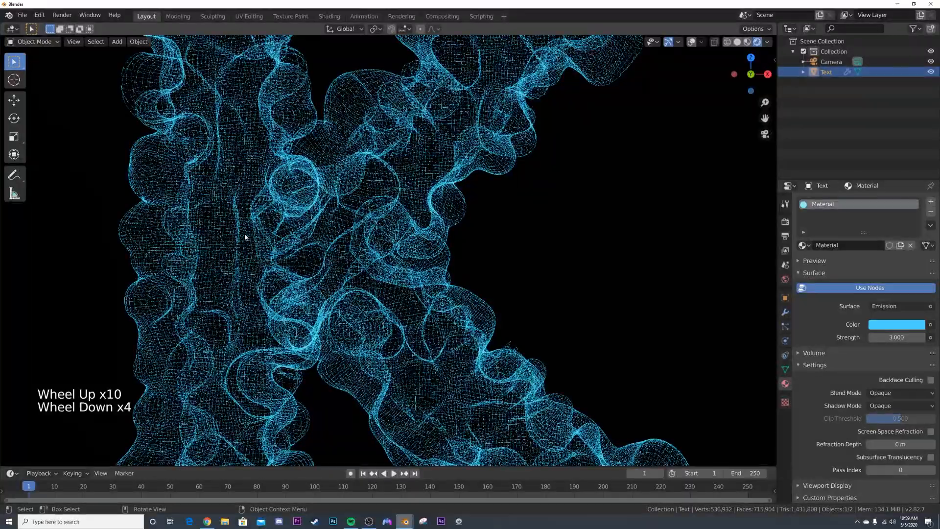
scroll("down", 3)
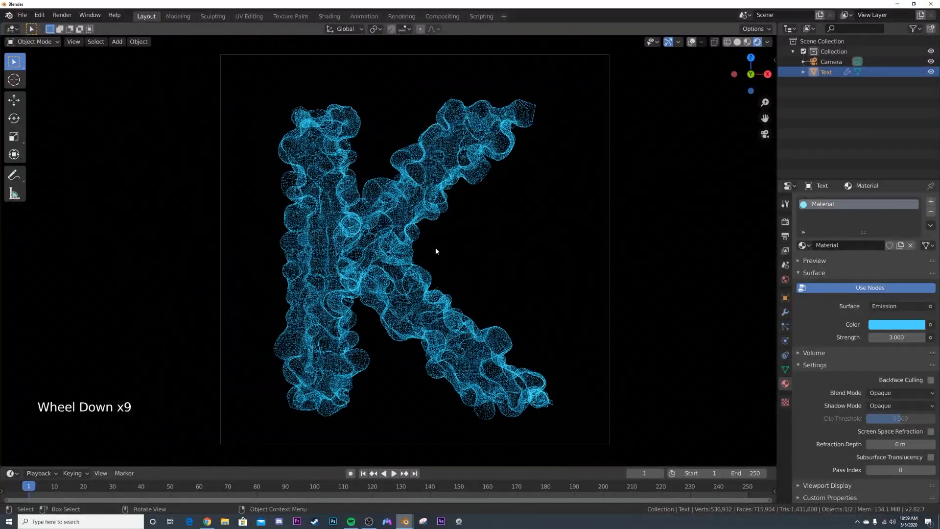
key("Z")
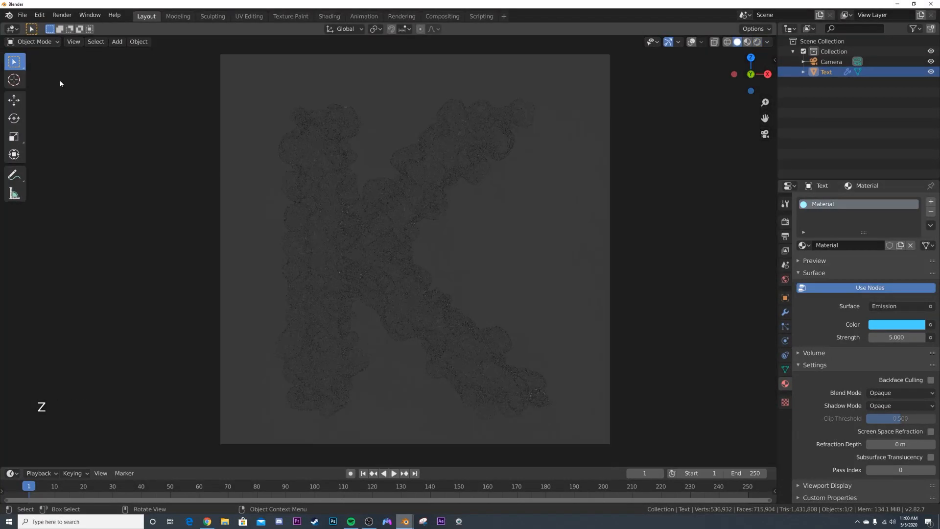
left_click(61, 15)
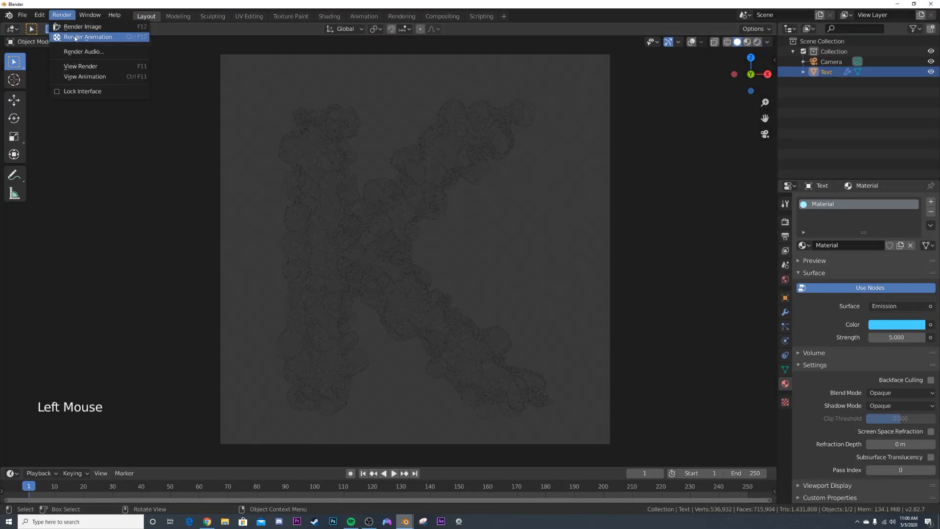
left_click(86, 26)
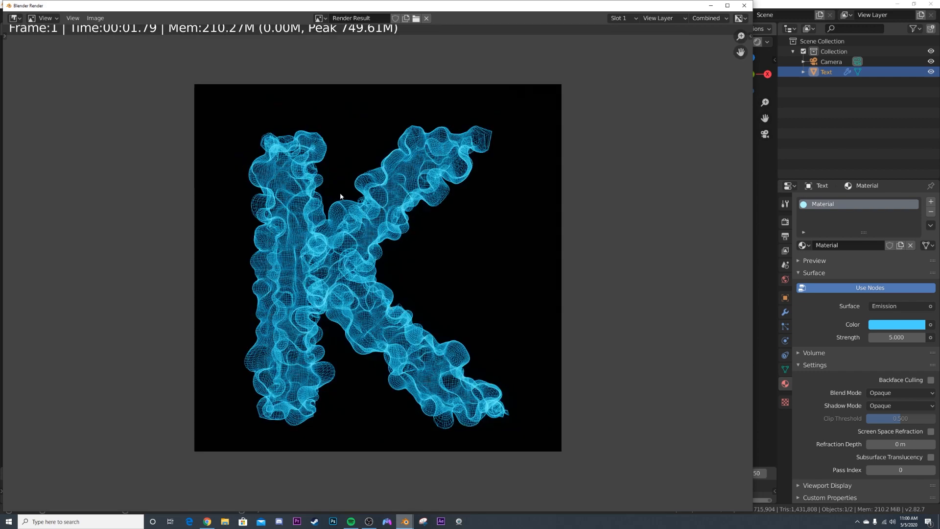
left_click(427, 18)
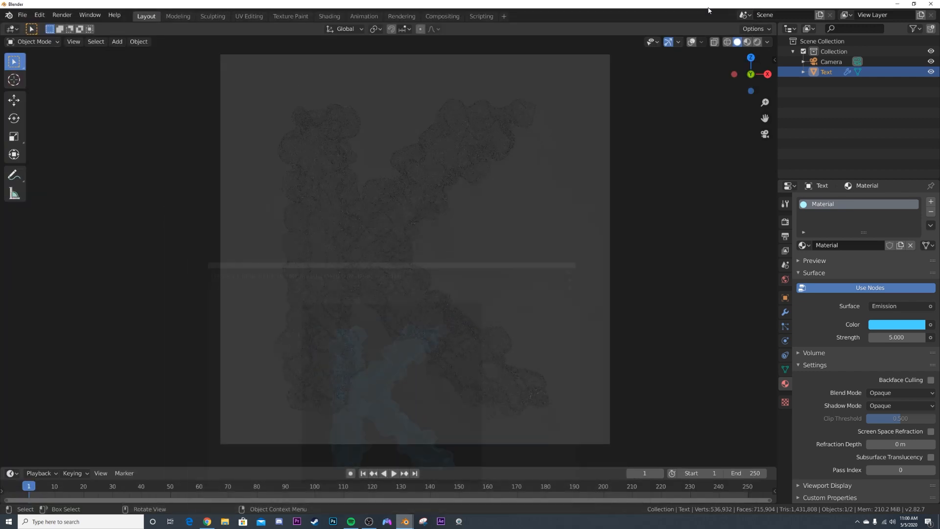
In the Compositing workspace add a Viewer and a Bright/Contrast node on the render
left_click(443, 15)
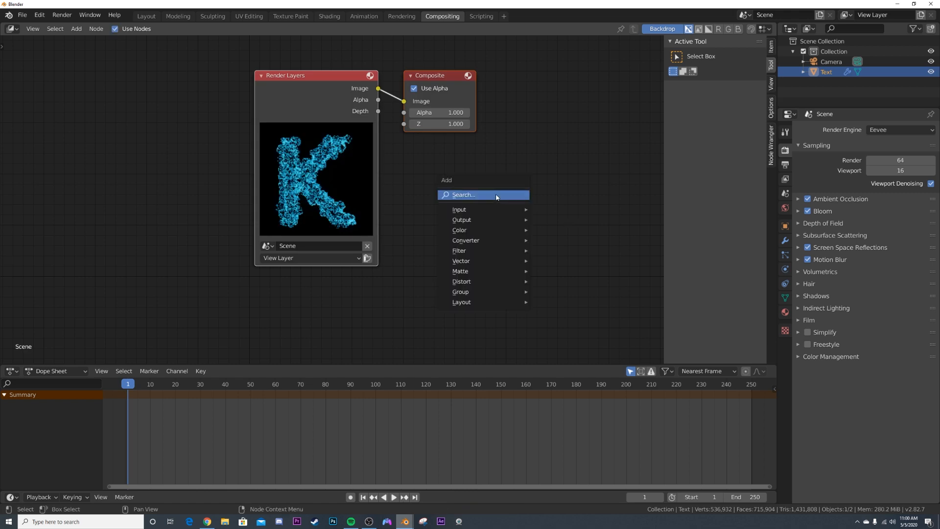
type("vie")
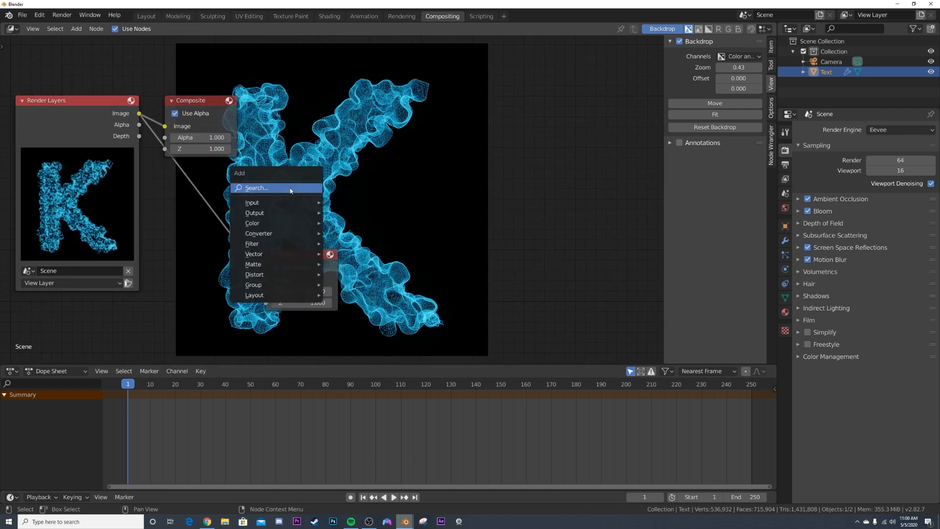
type("con")
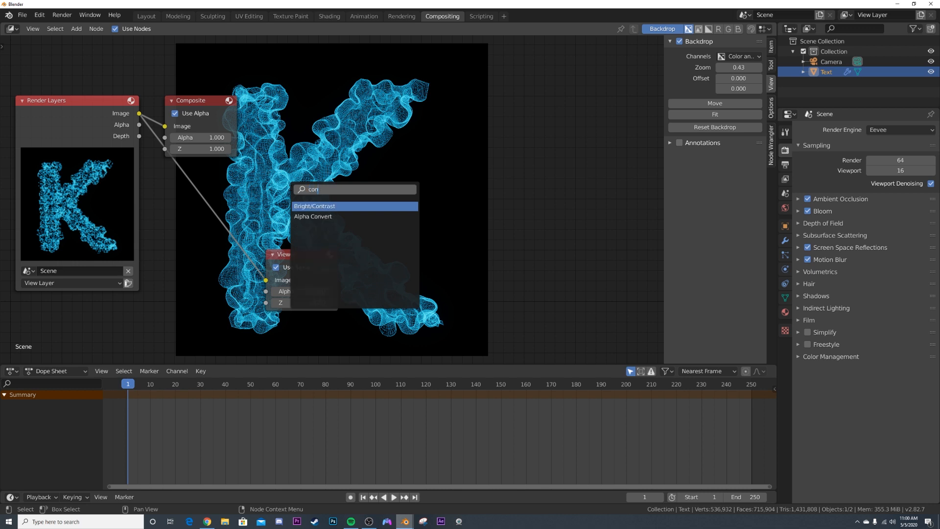
left_click(329, 206)
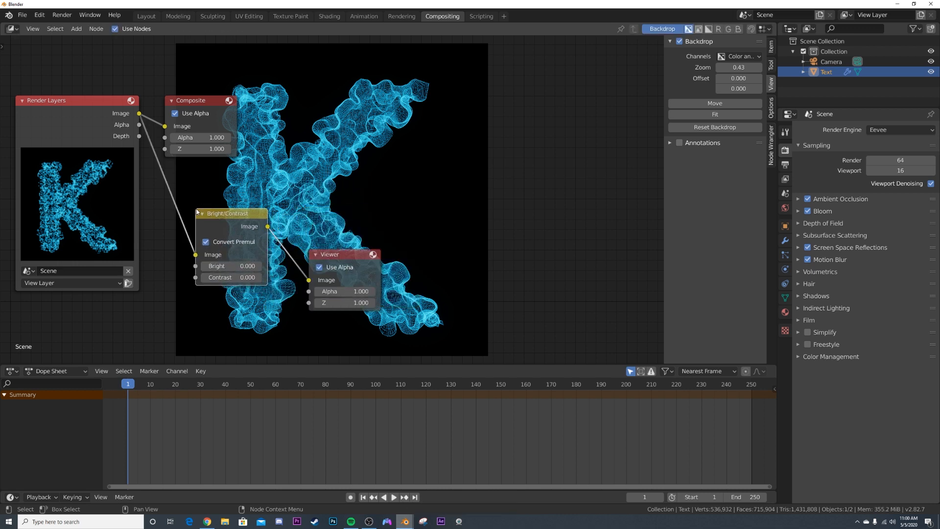
Set the Bright/Contrast node's contrast to 20
double_click(231, 277)
type("15.000")
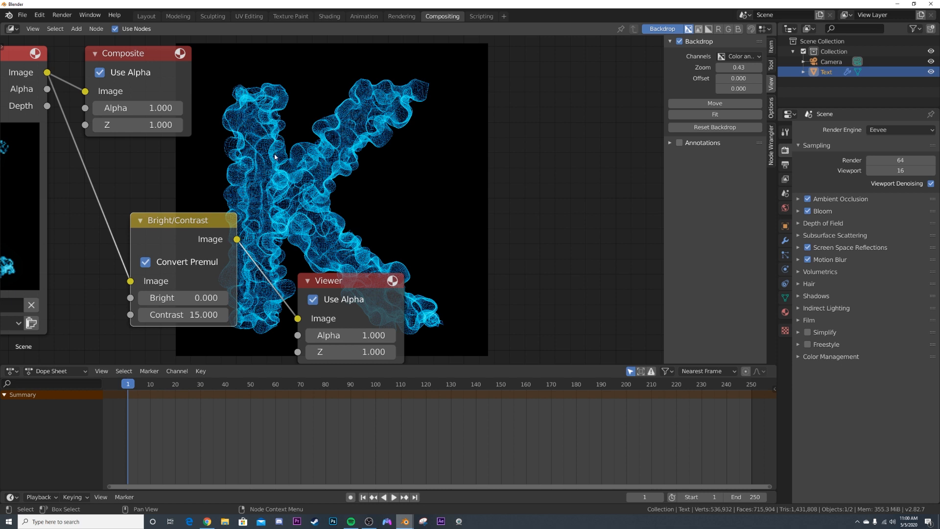
double_click(182, 315)
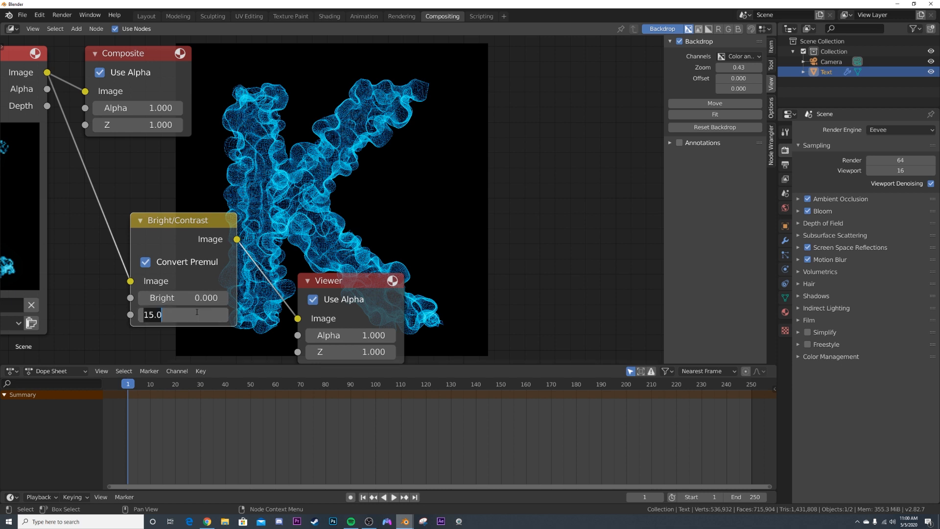
type("20.000")
key("Return")
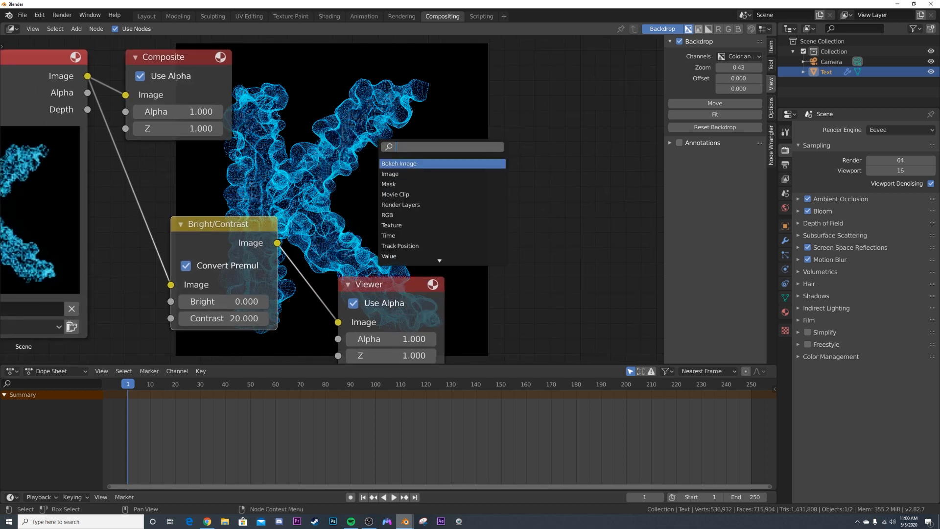
Drop a Lens Distortion node on the link before Bright/Contrast and raise its Dispersion
type("lens")
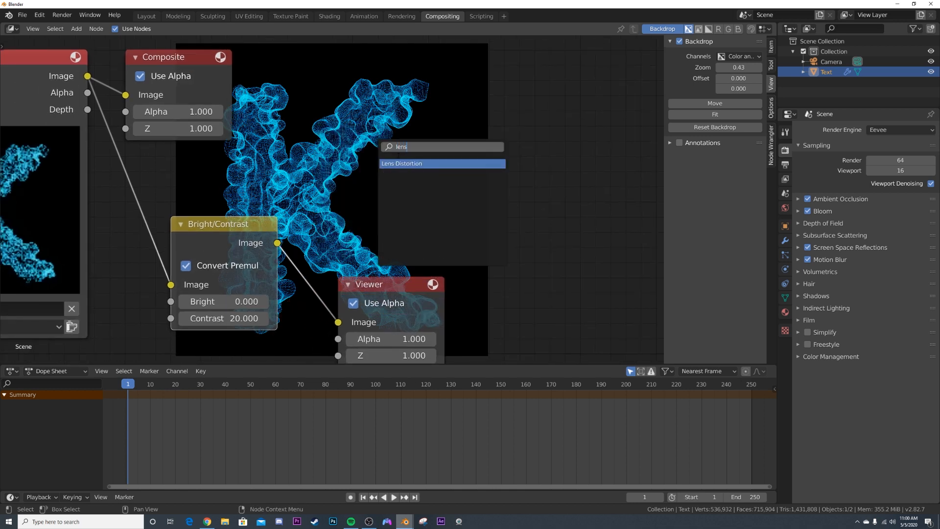
left_click(401, 163)
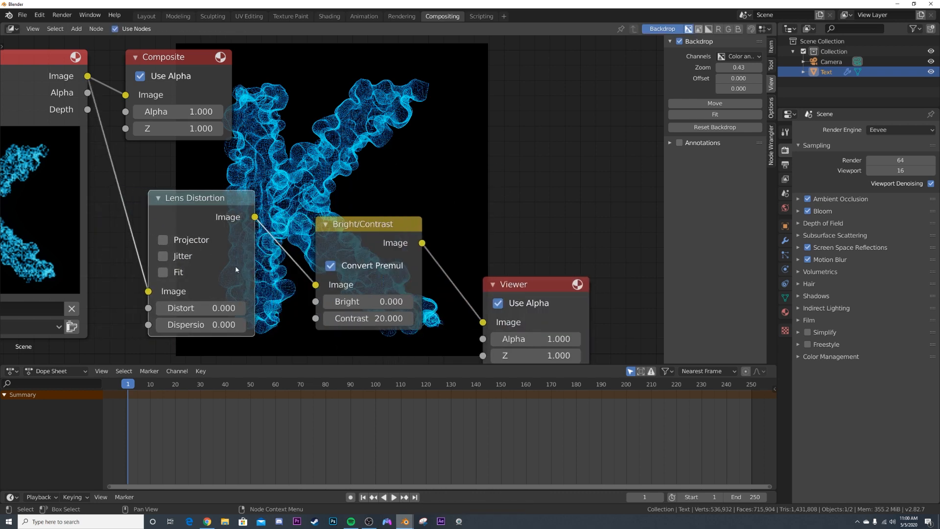
left_click(201, 324)
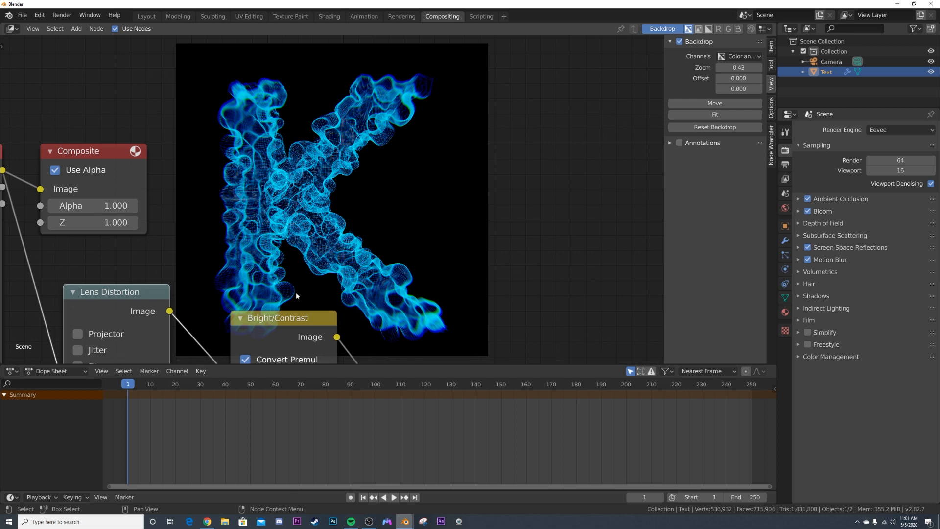
mouse_move(341, 211)
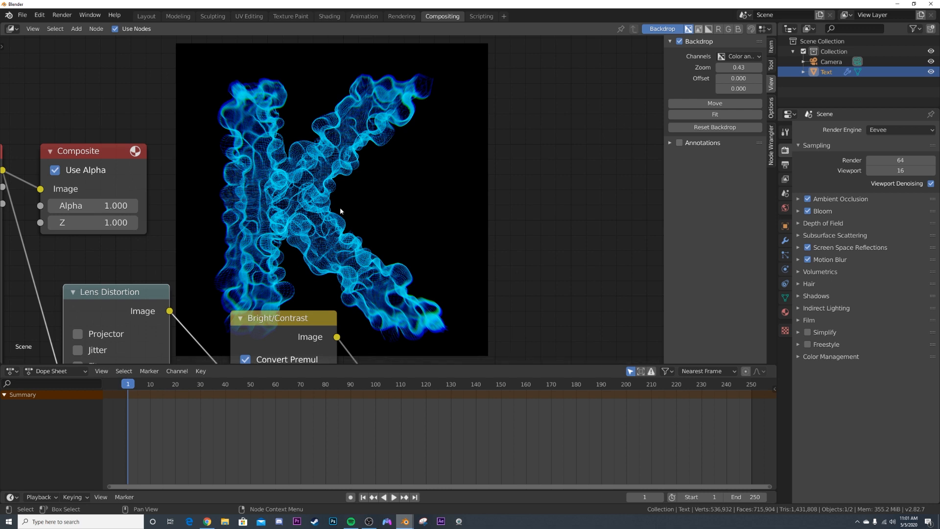
mouse_move(451, 205)
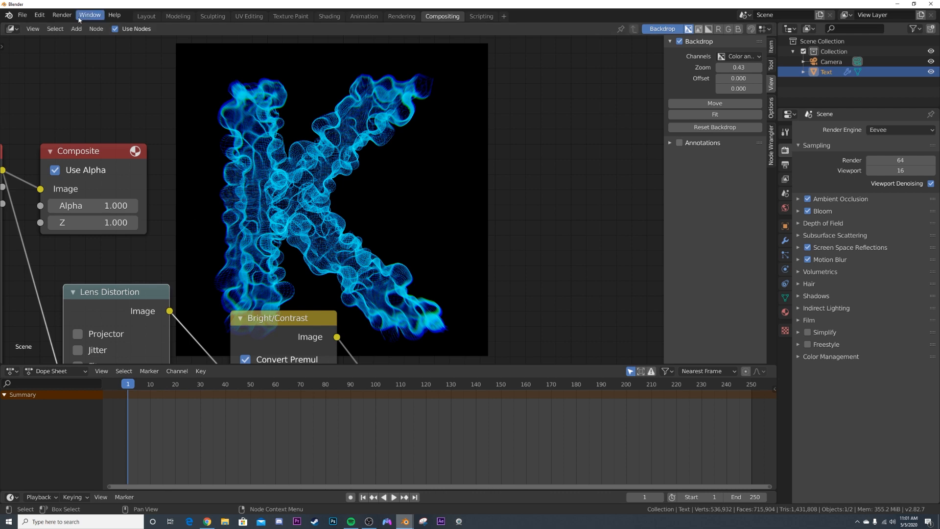
Back in Layout, add a plane, position it upright and scale it to fill the camera view
left_click(145, 17)
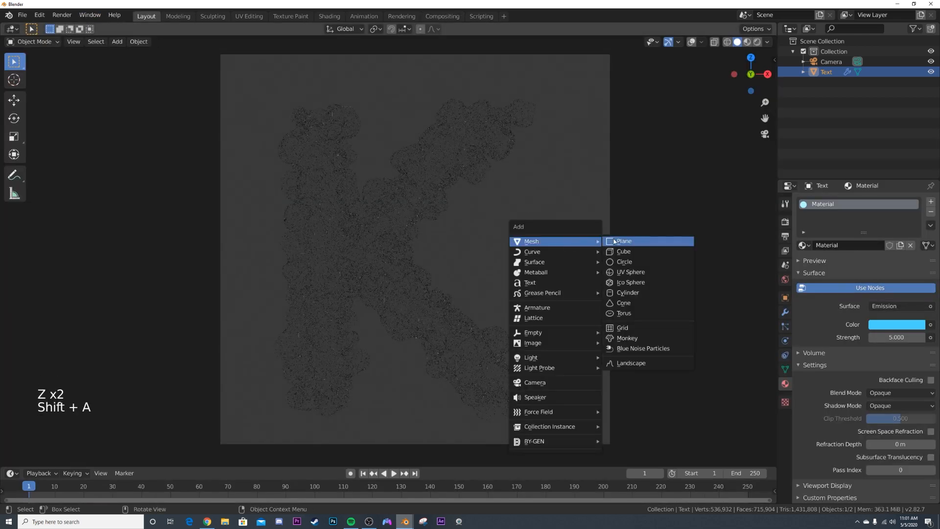
left_click(623, 241)
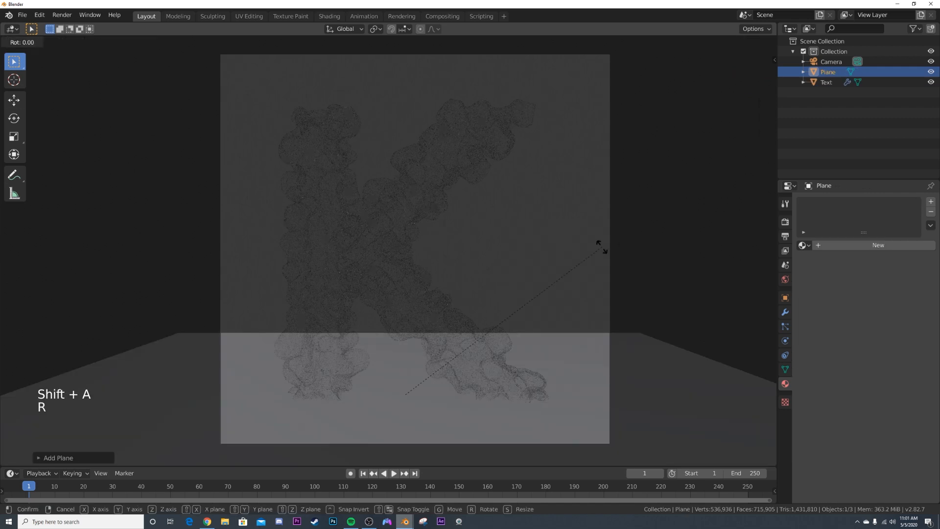
scroll("down", 3)
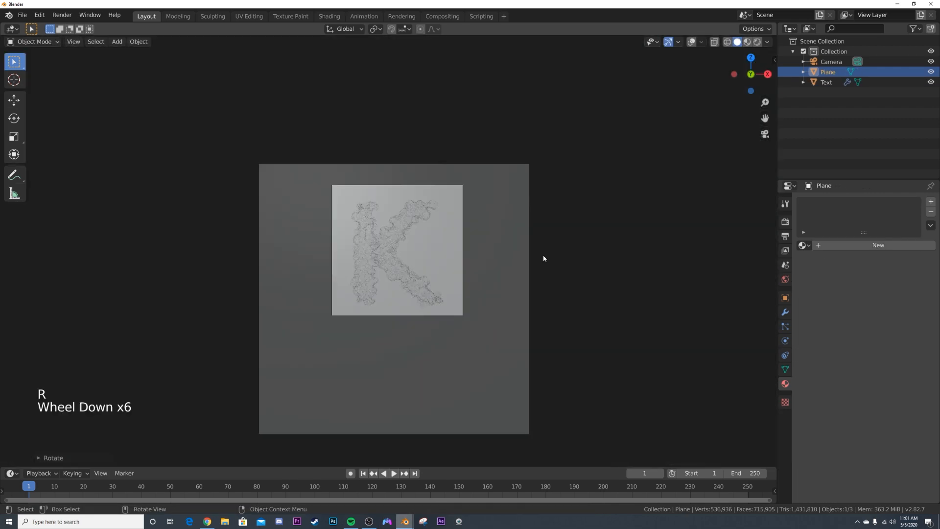
key("g")
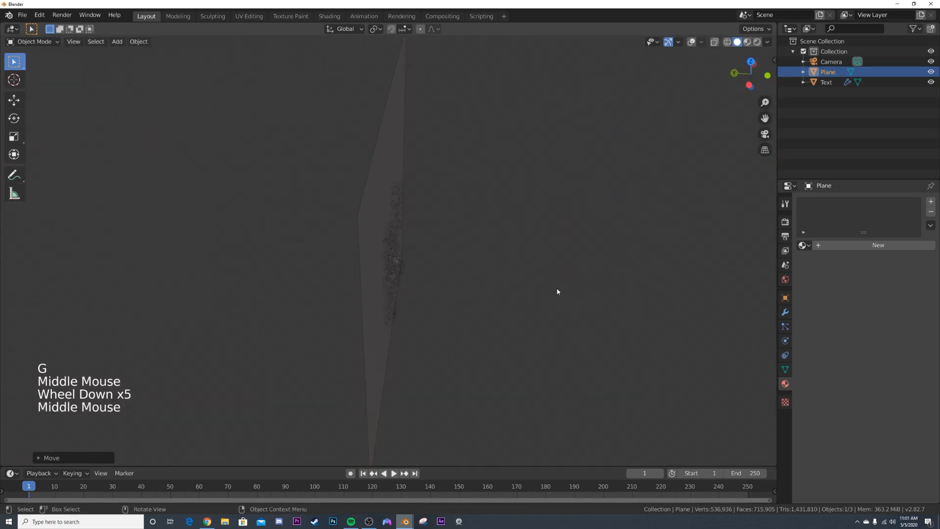
key("KP_0")
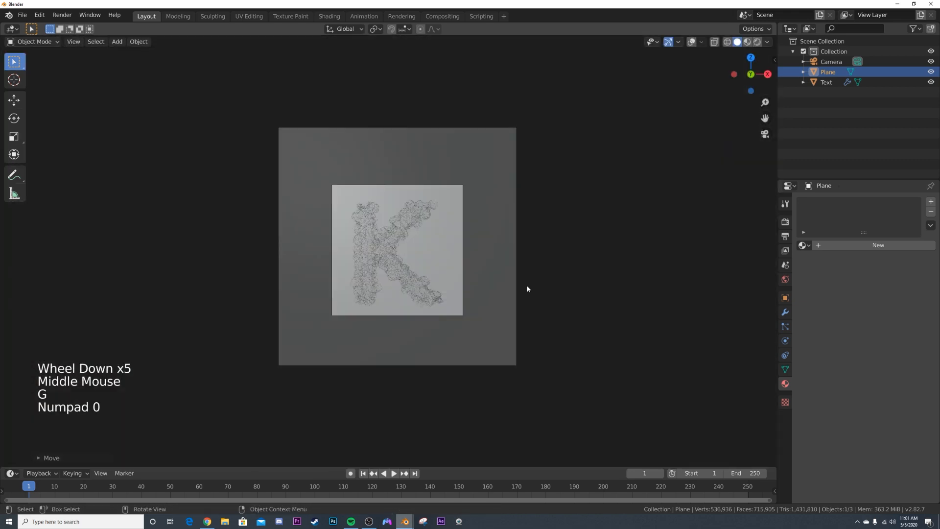
key("s")
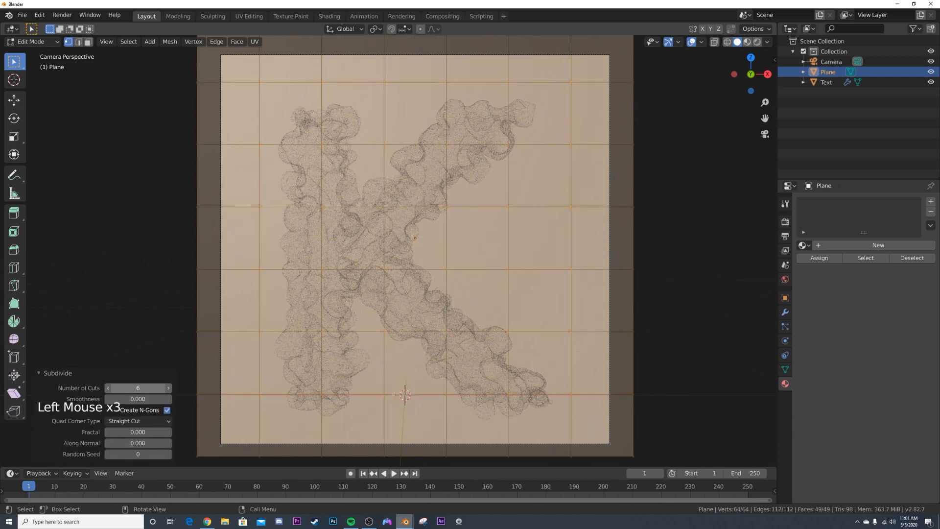
Subdivide the plane into a 6-cut grid and move it slightly behind the K
key("Tab")
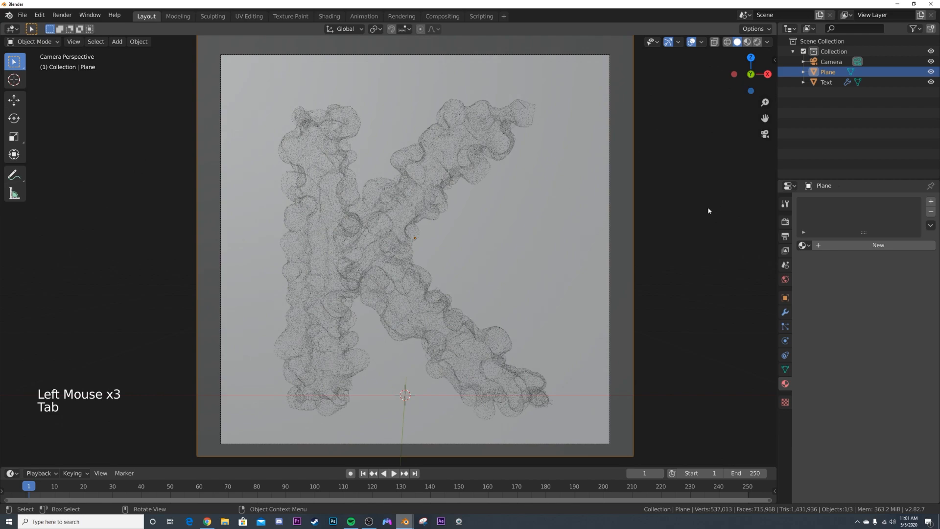
key("s")
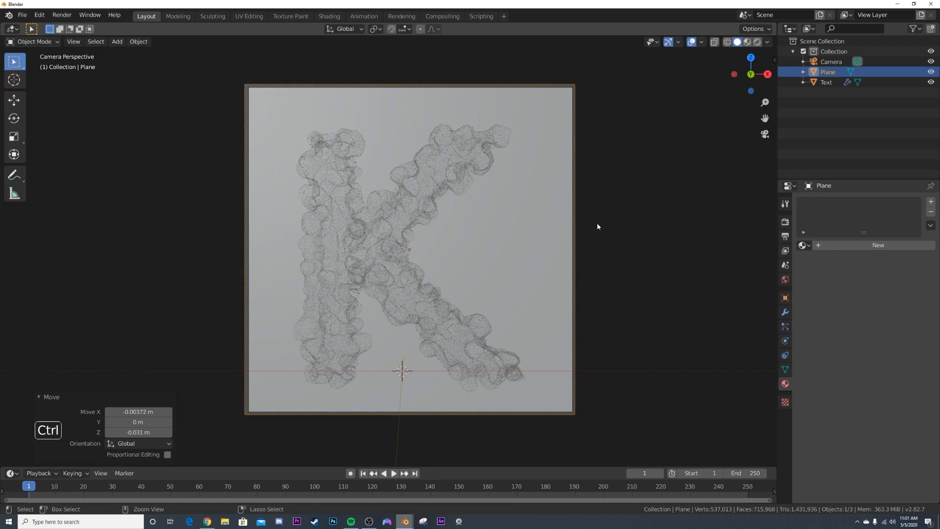
Apply the plane's scale and give it a Wireframe modifier at 0.0009 m thickness
key("ctrl+a")
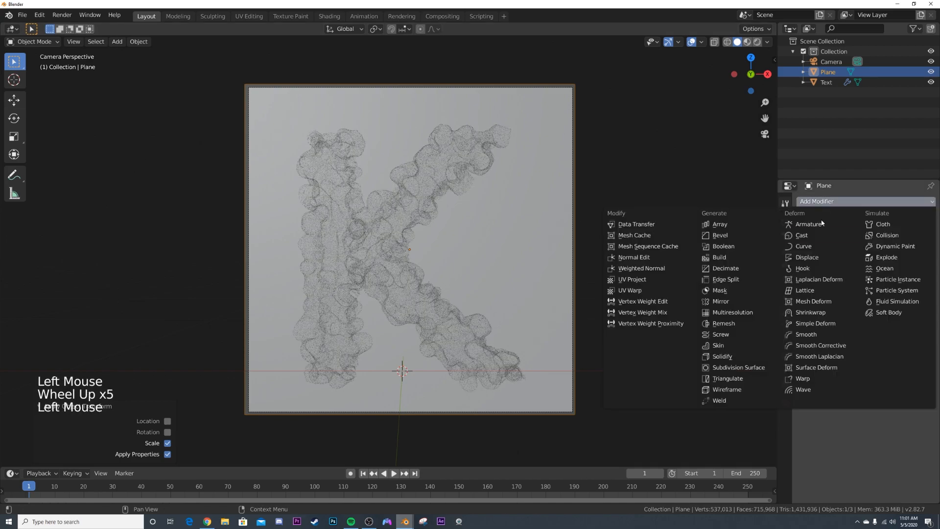
left_click(727, 389)
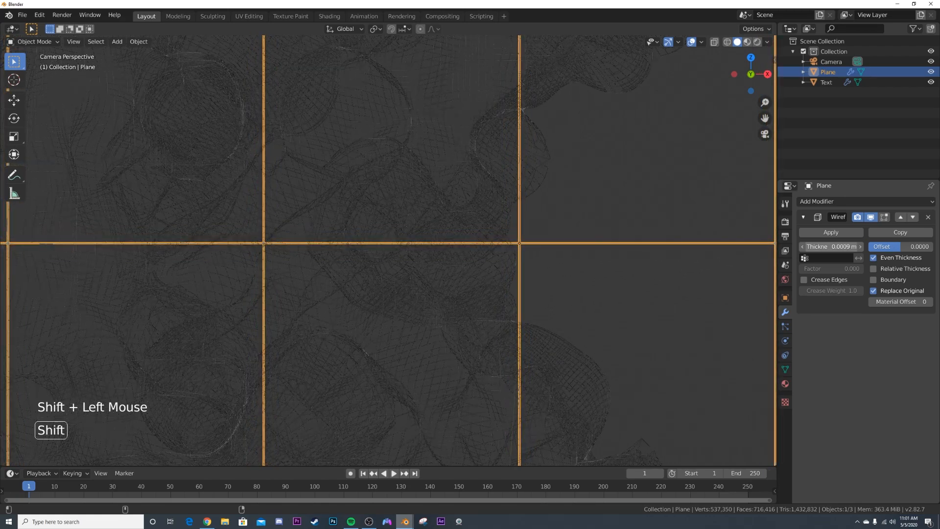
scroll("down", 3)
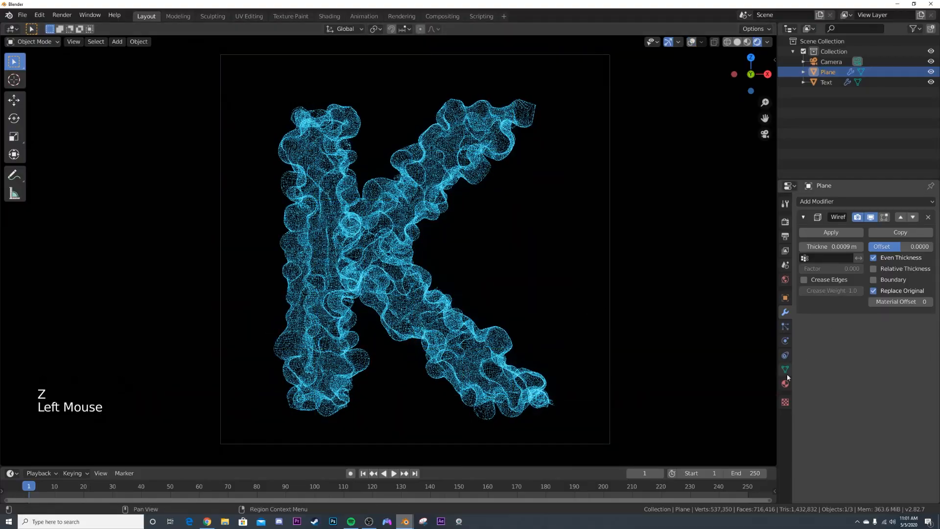
Assign the K's blue emission material to the grid and duplicate it as its own copy
left_click(784, 383)
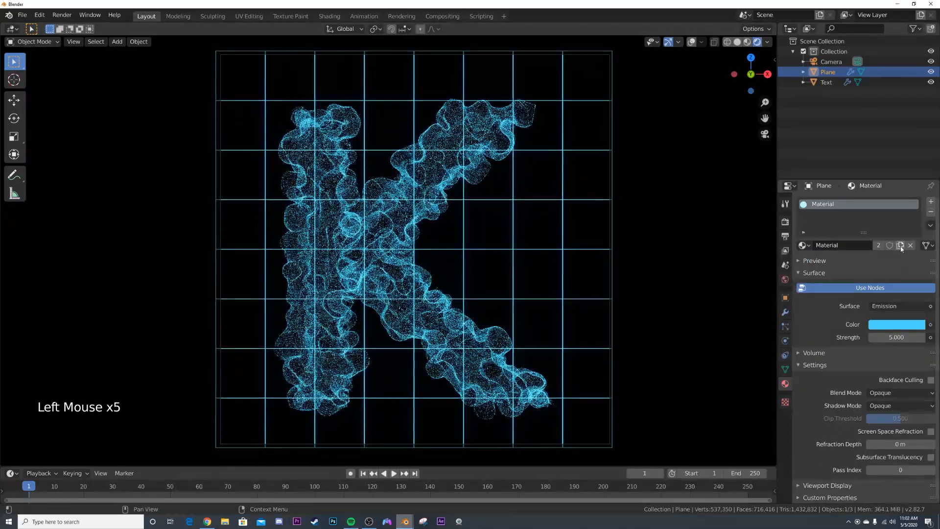
left_click(900, 245)
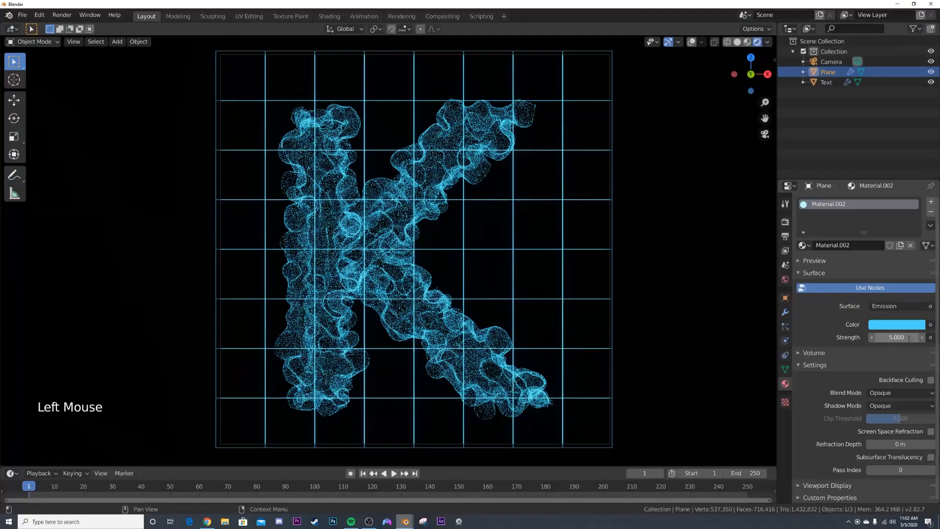
left_click(785, 312)
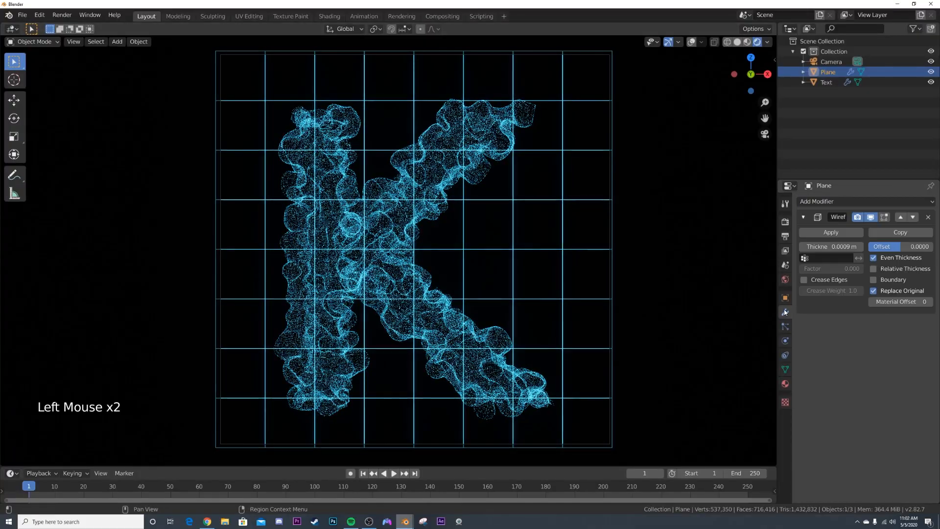
Lower the grid's wireframe thickness to 0.0003 m for much thinner lines
left_click(831, 246)
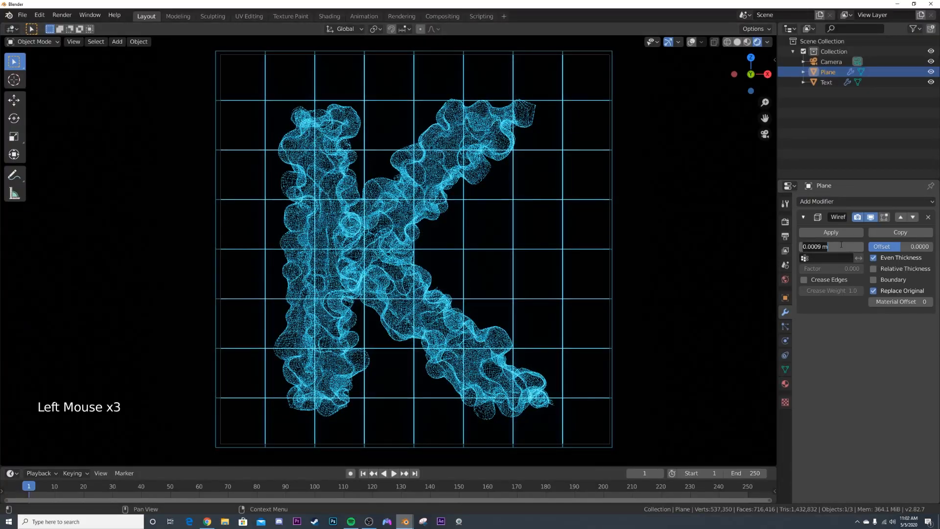
left_click_drag(834, 245, 825, 246)
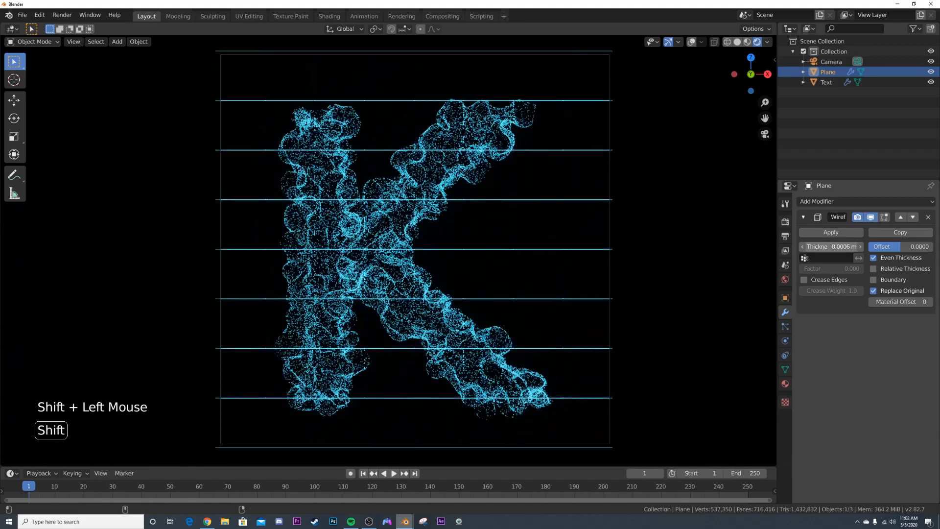
left_click(60, 14)
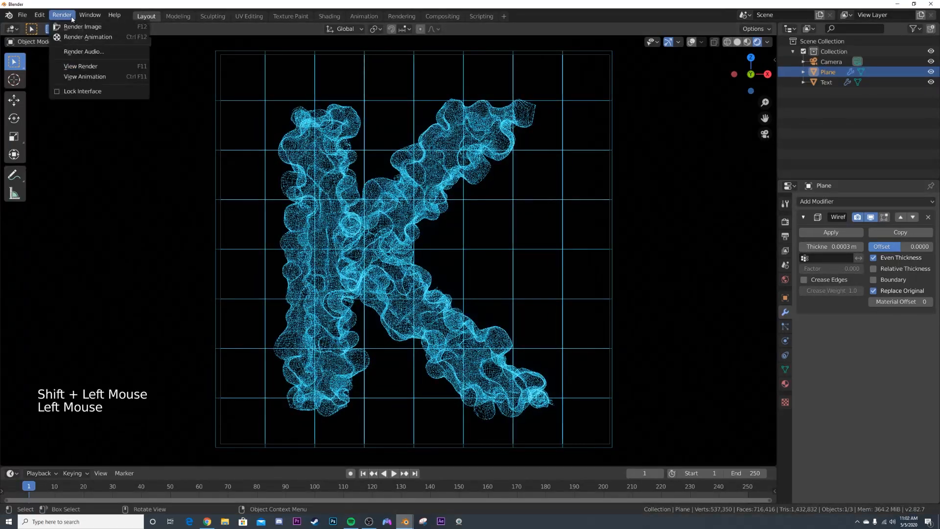
Route the Bright/Contrast image into the Composite output and render the final composited K
left_click(85, 26)
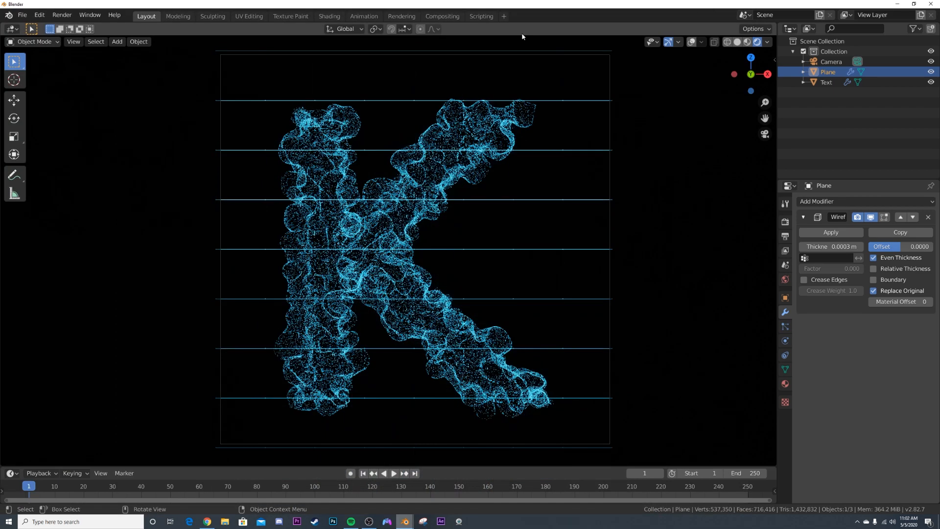
left_click(442, 17)
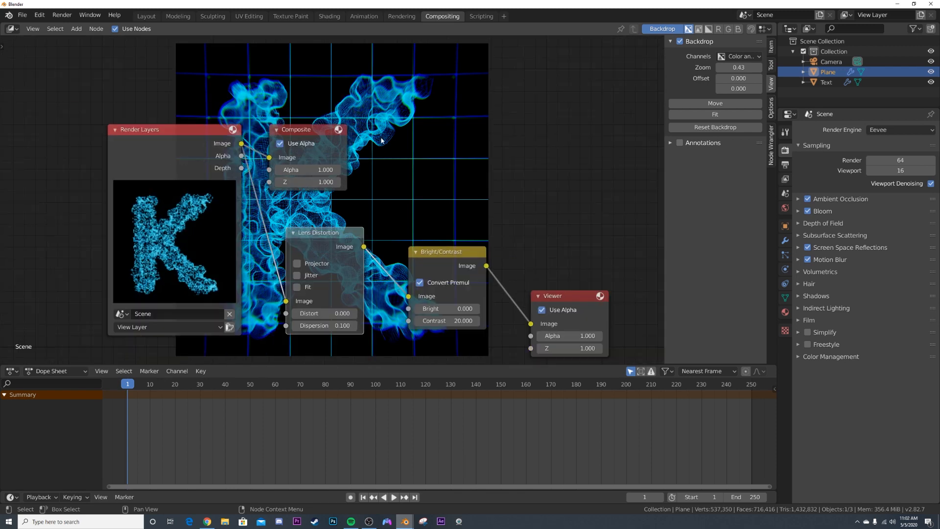
left_click_drag(296, 129, 608, 126)
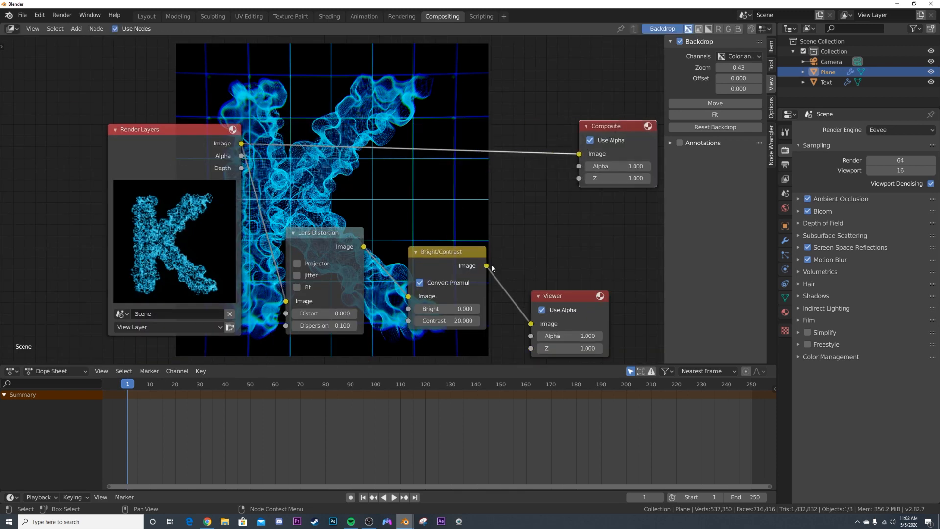
left_click_drag(486, 266, 577, 153)
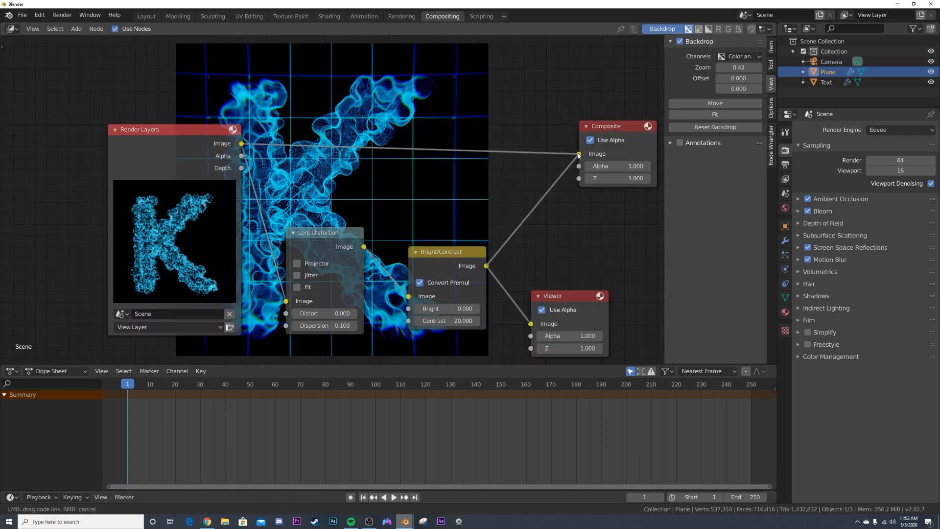
left_click(402, 17)
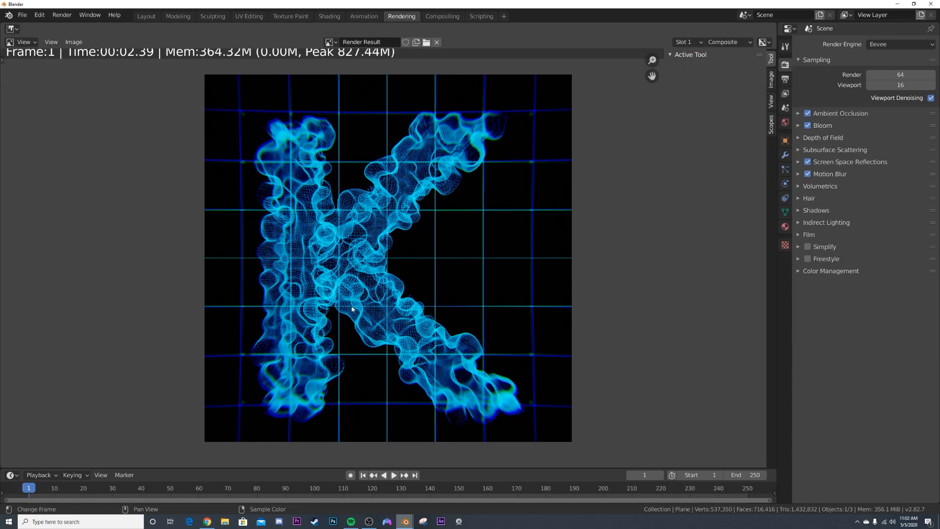
mouse_move(426, 182)
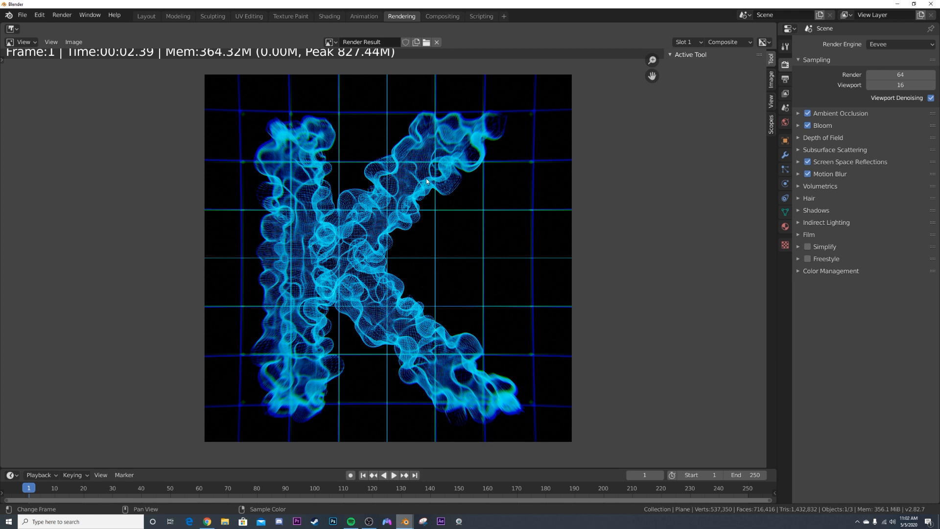